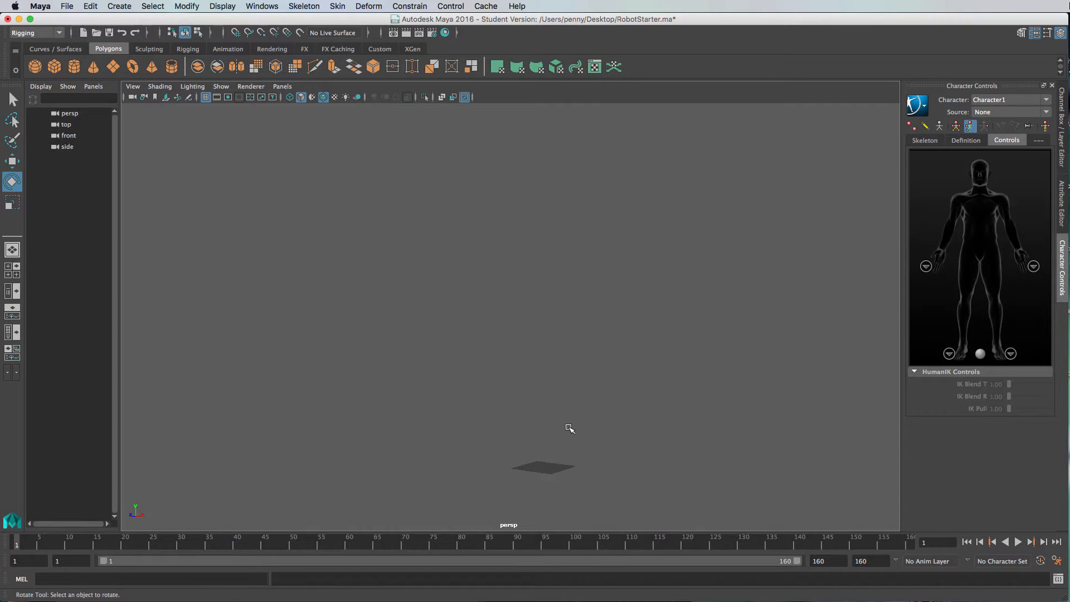
mouse_move(567, 417)
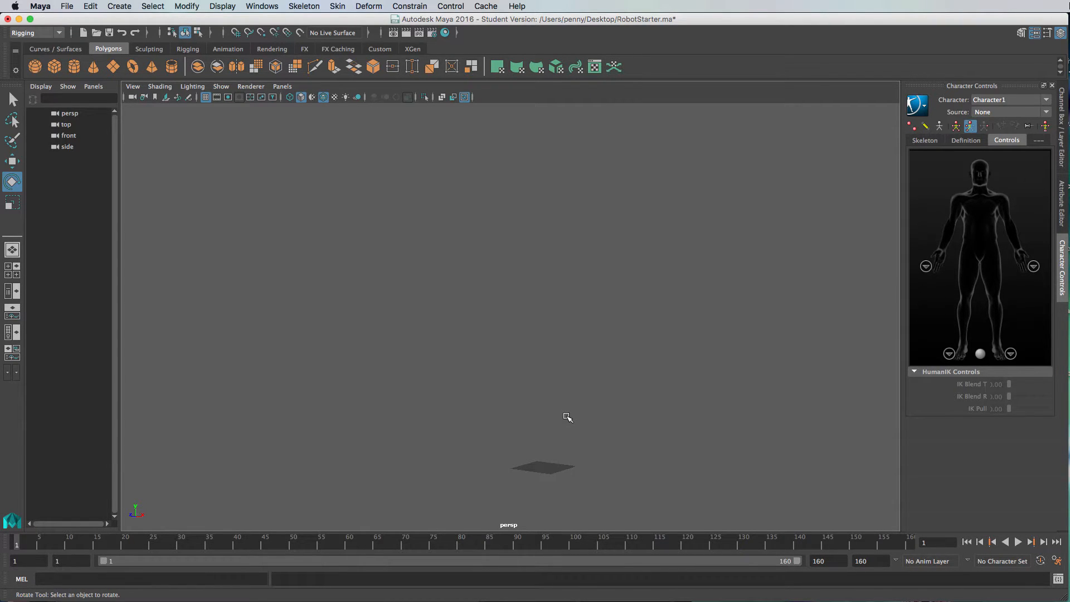
mouse_move(578, 308)
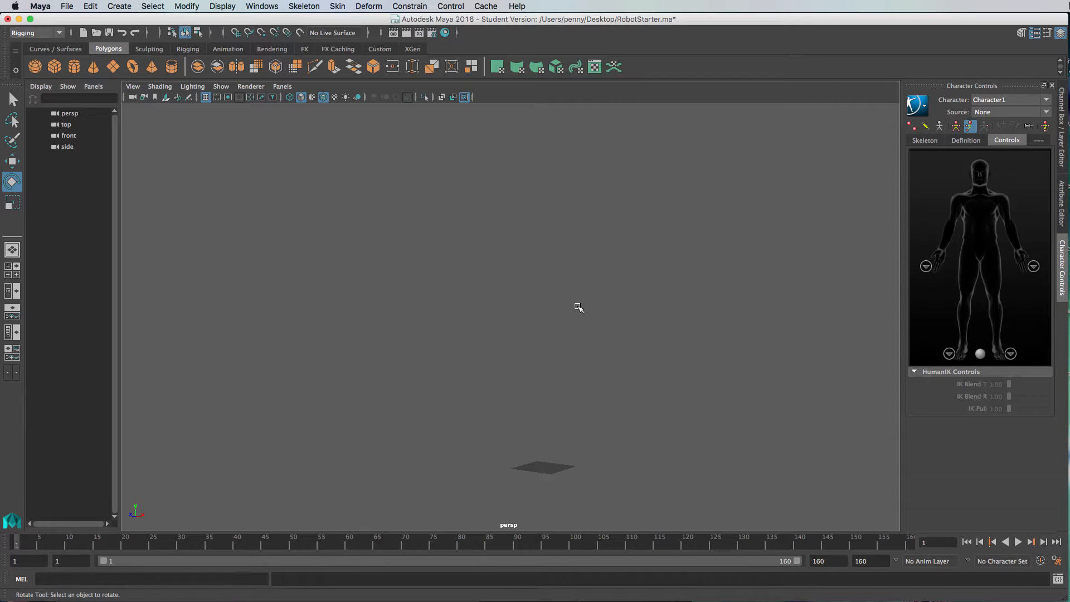
mouse_move(882, 390)
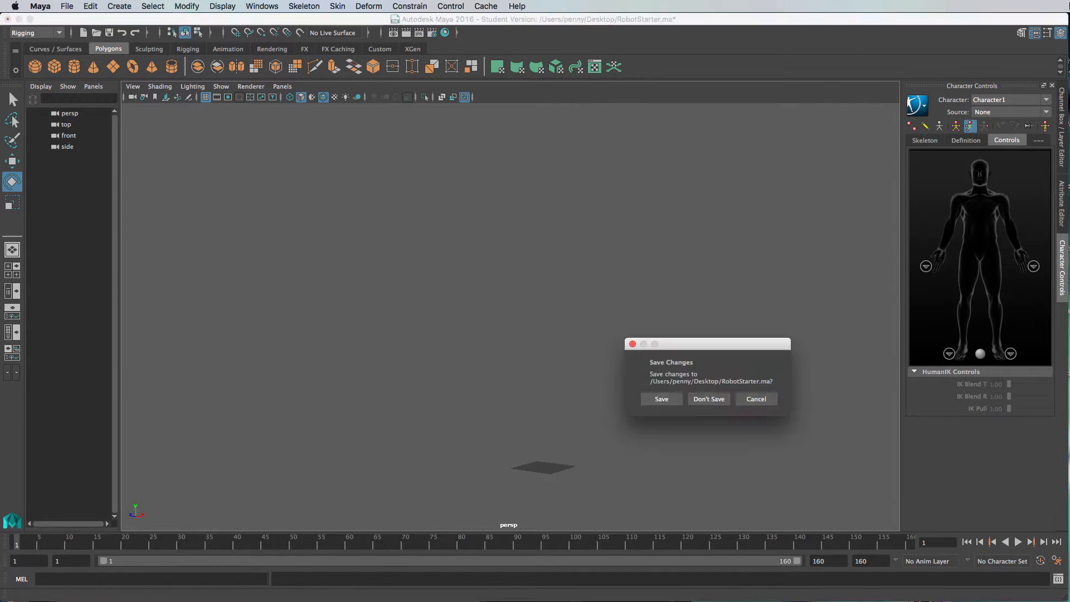
- Discard unsaved changes to load the robot scene and orbit around the robot to inspect it
left_click(708, 399)
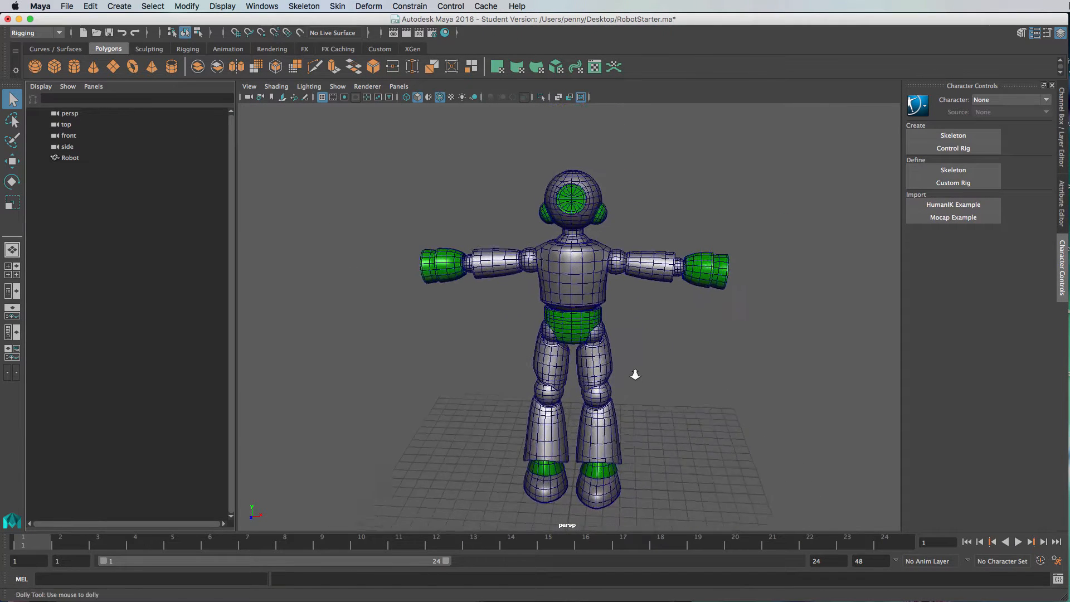
left_click_drag(634, 374, 616, 384)
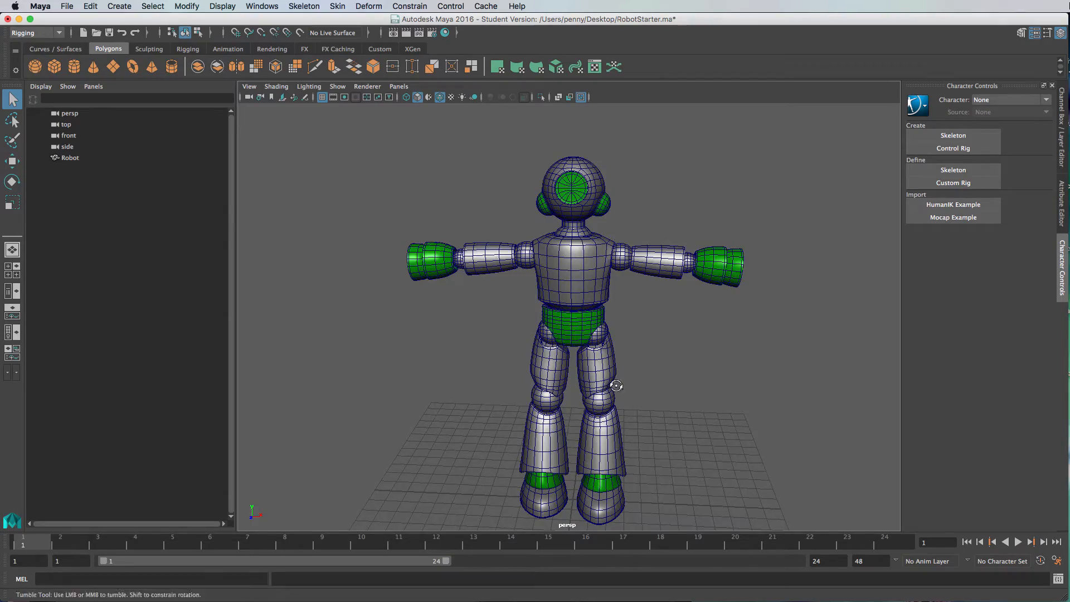
left_click_drag(616, 386, 560, 378)
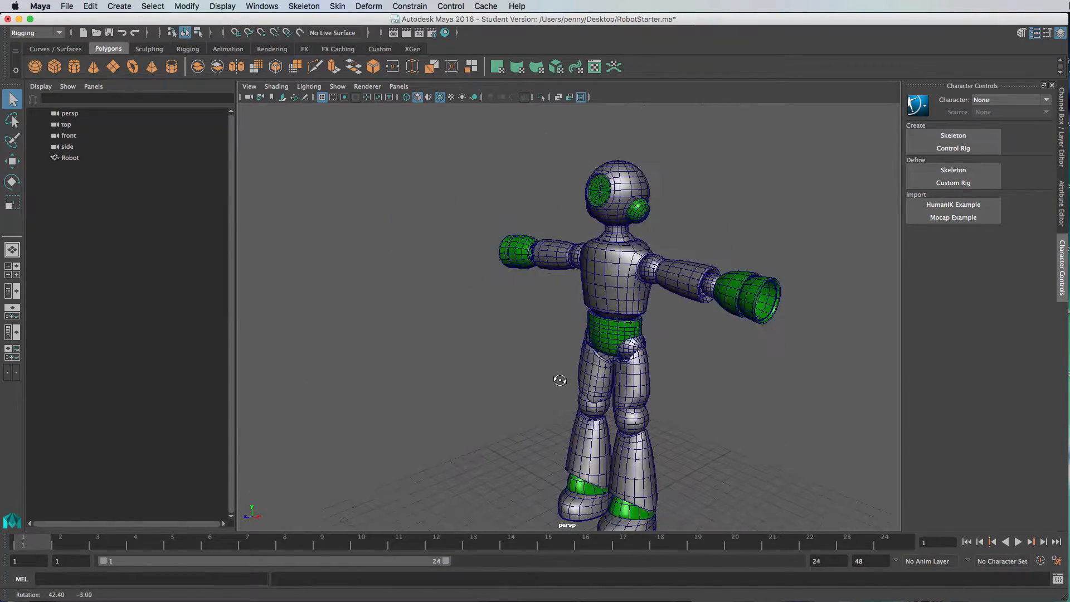
left_click_drag(560, 378, 653, 423)
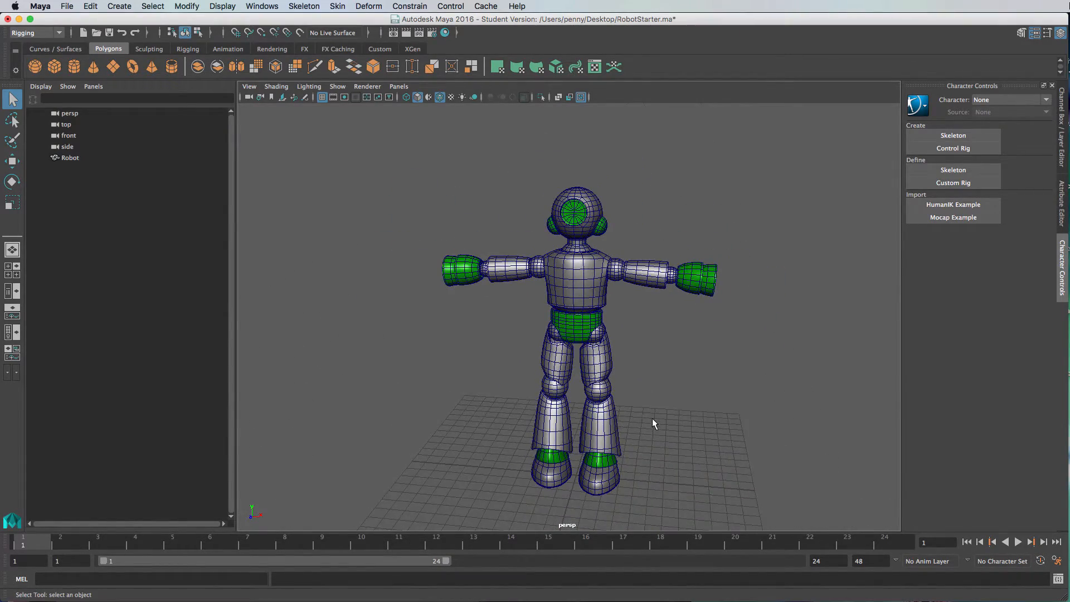
left_click_drag(654, 424, 659, 412)
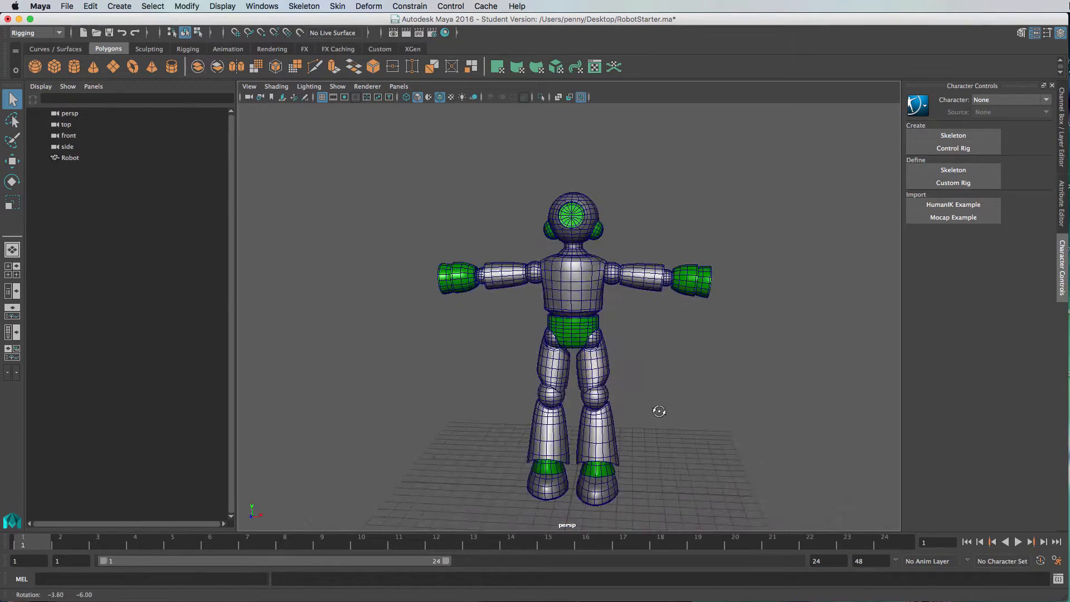
left_click_drag(659, 411, 626, 412)
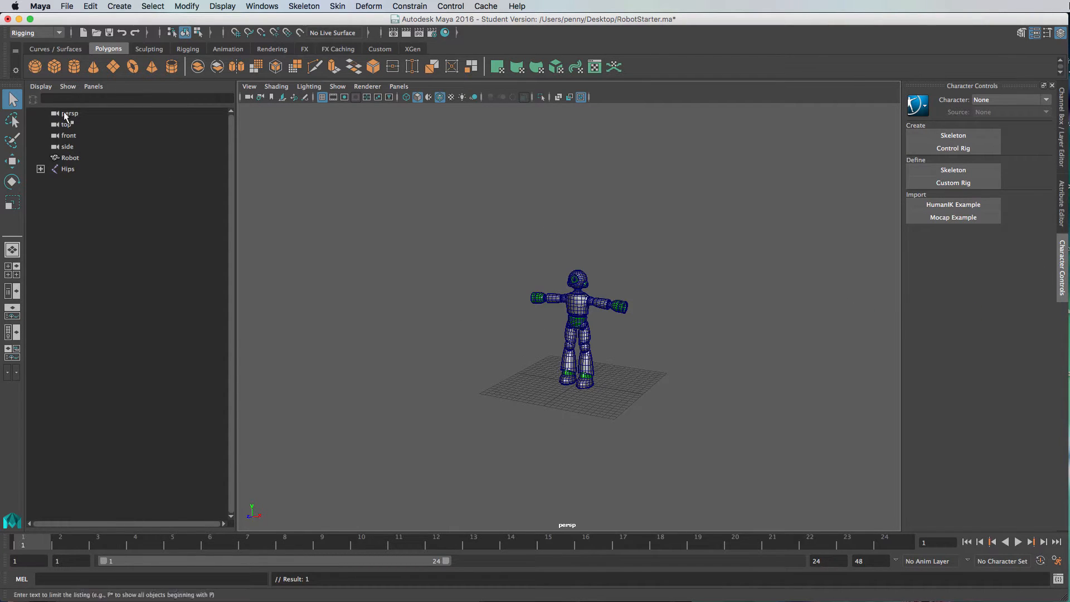
- Select the Hips skeleton root and scrub the Time Slider through its mocap animation
left_click(68, 168)
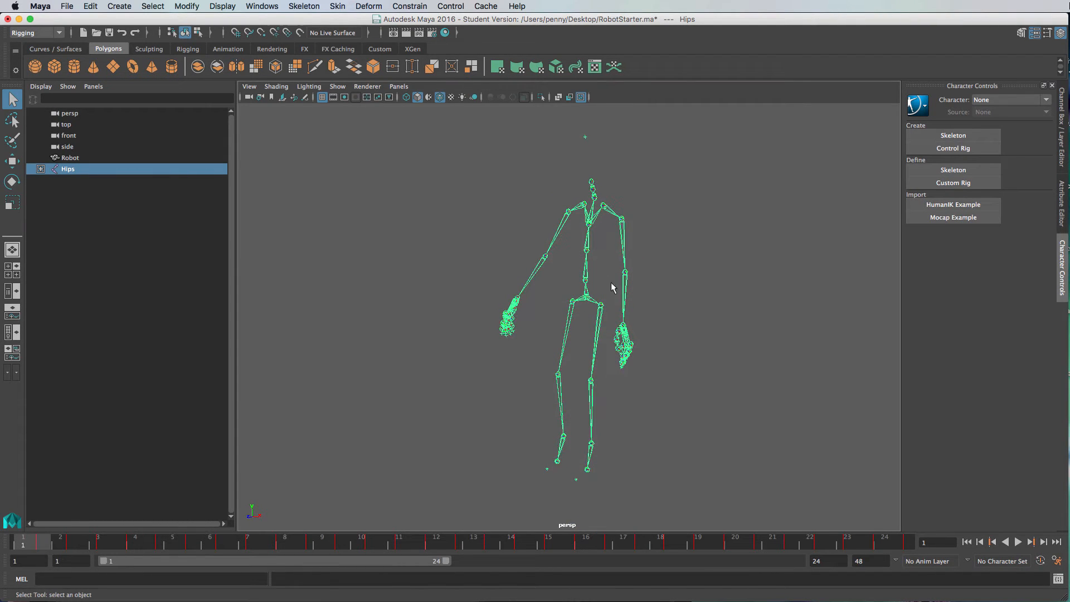
mouse_move(267, 220)
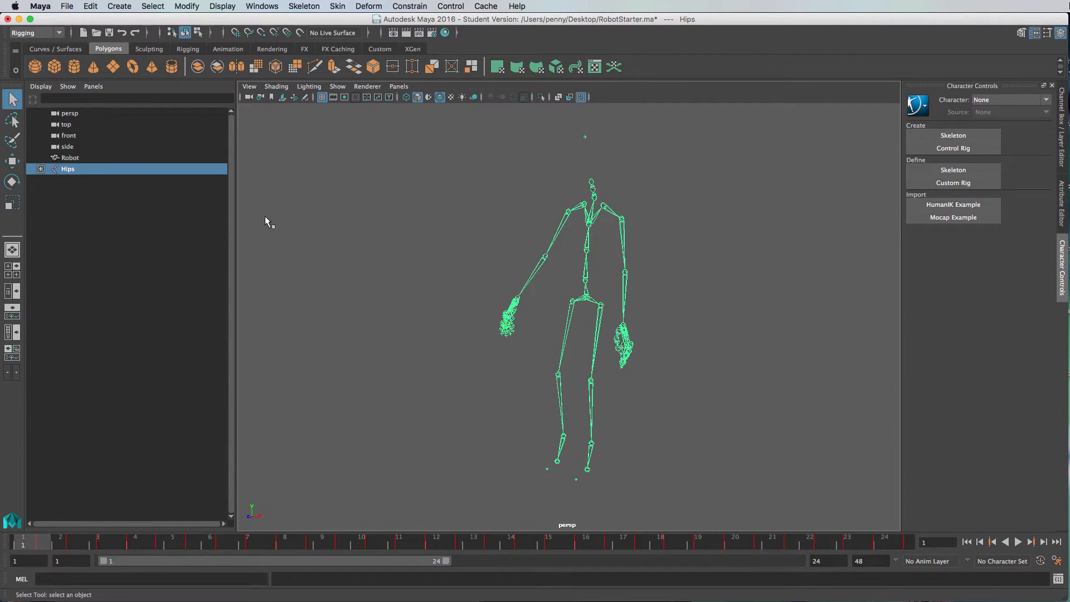
mouse_move(608, 305)
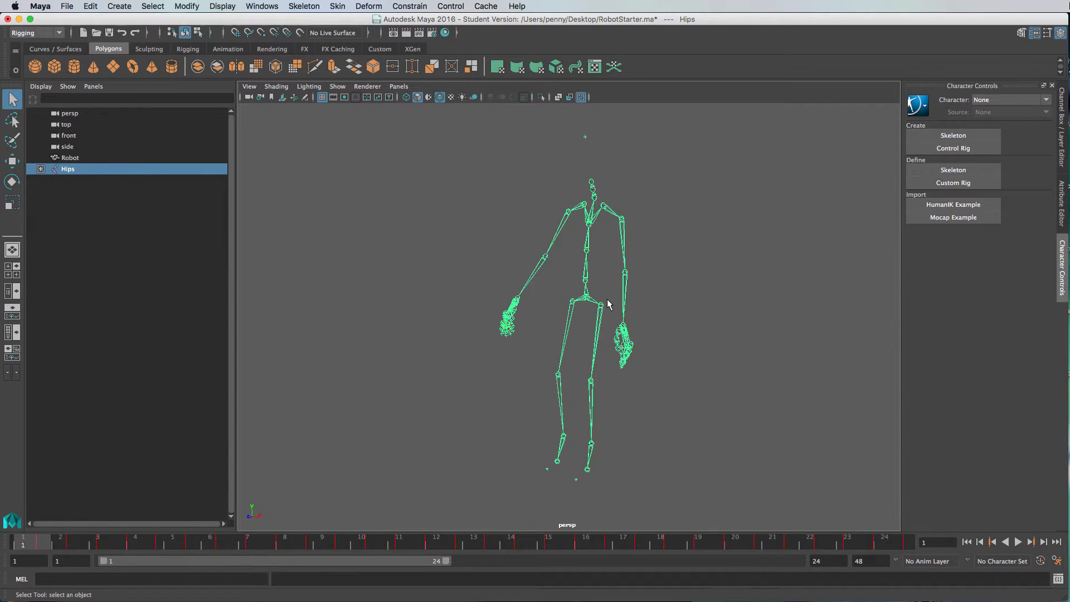
mouse_move(632, 316)
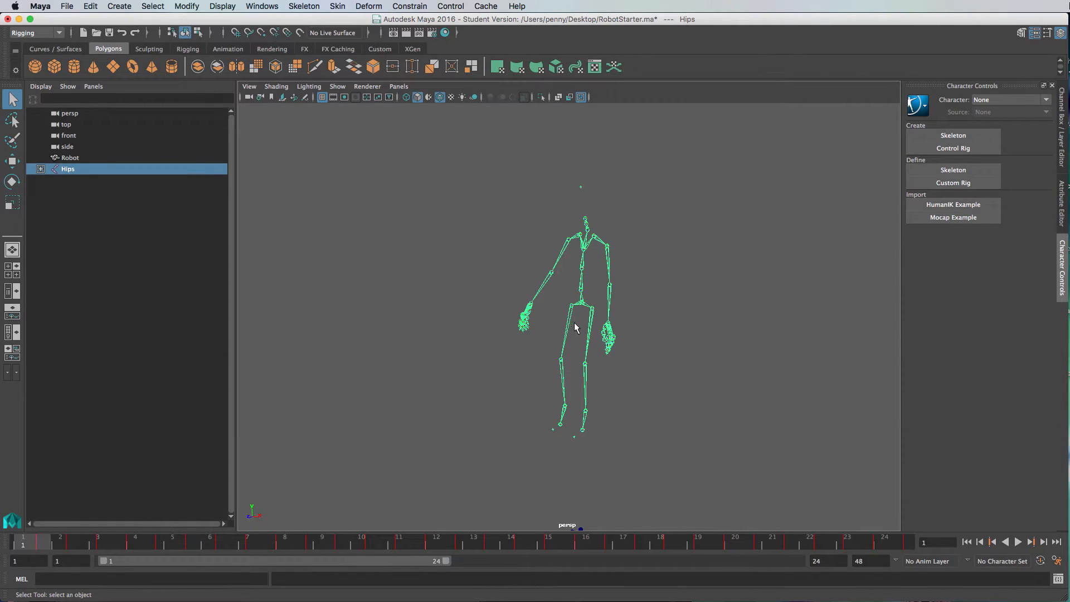
mouse_move(115, 527)
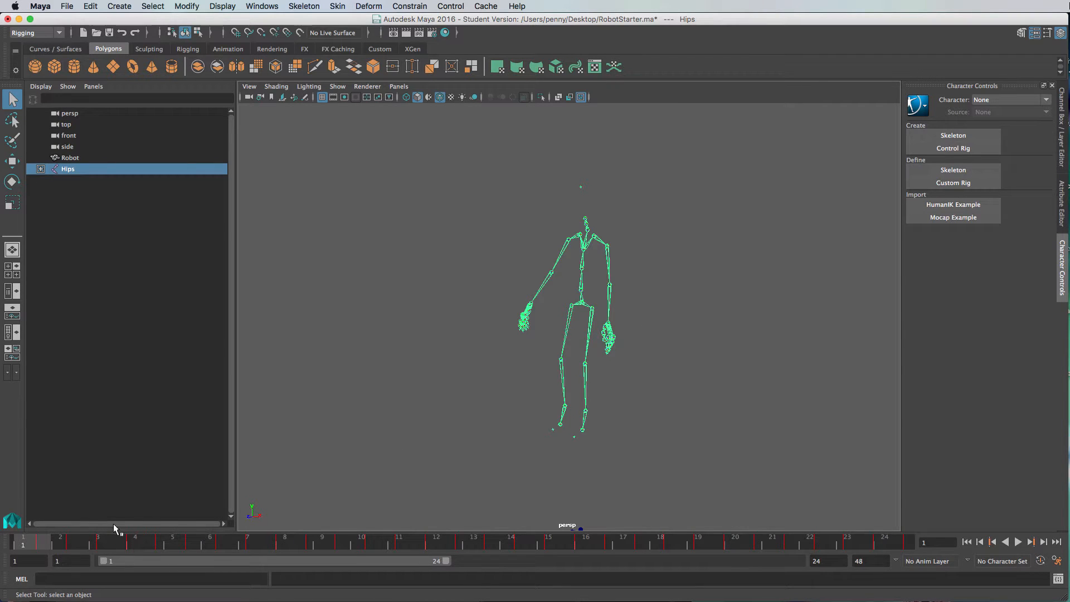
left_click(1016, 542)
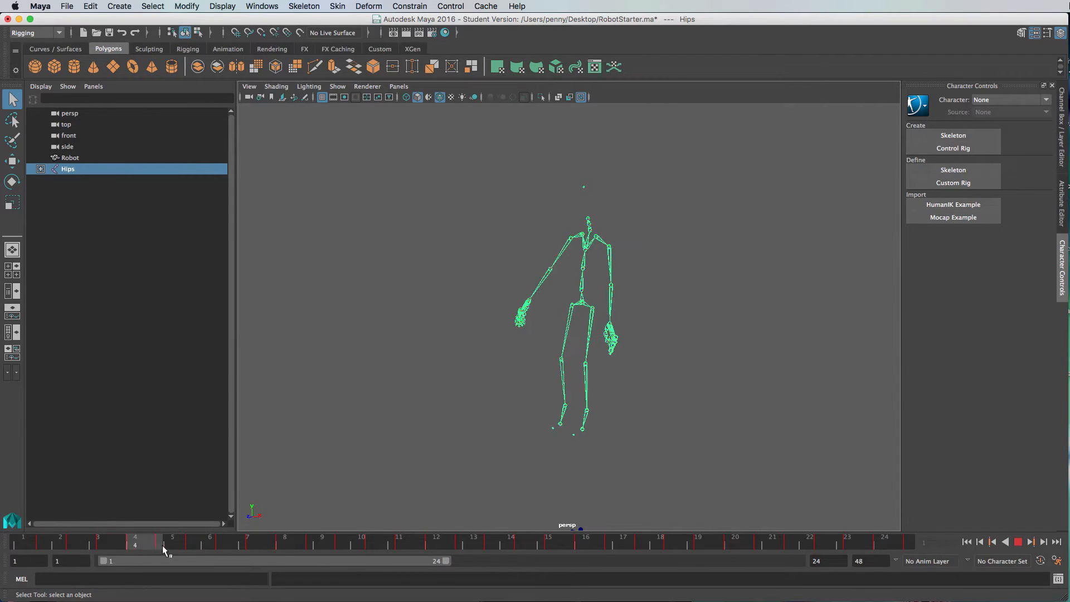
left_click_drag(164, 543, 737, 542)
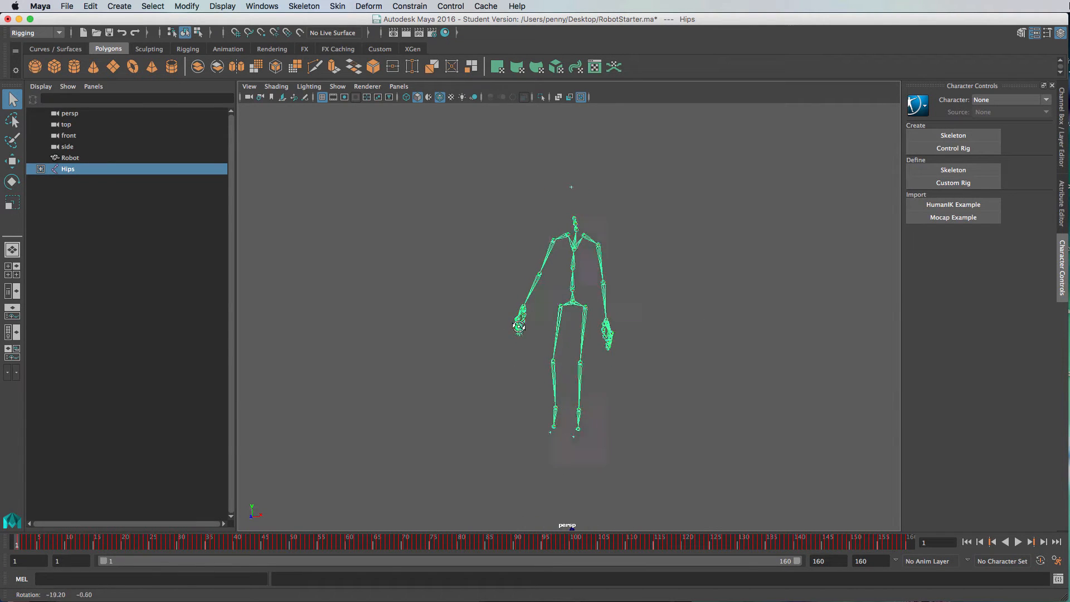
- Reposition the Hips skeleton and enlarge the Robot mesh to the skeleton's height
left_click_drag(518, 328, 540, 315)
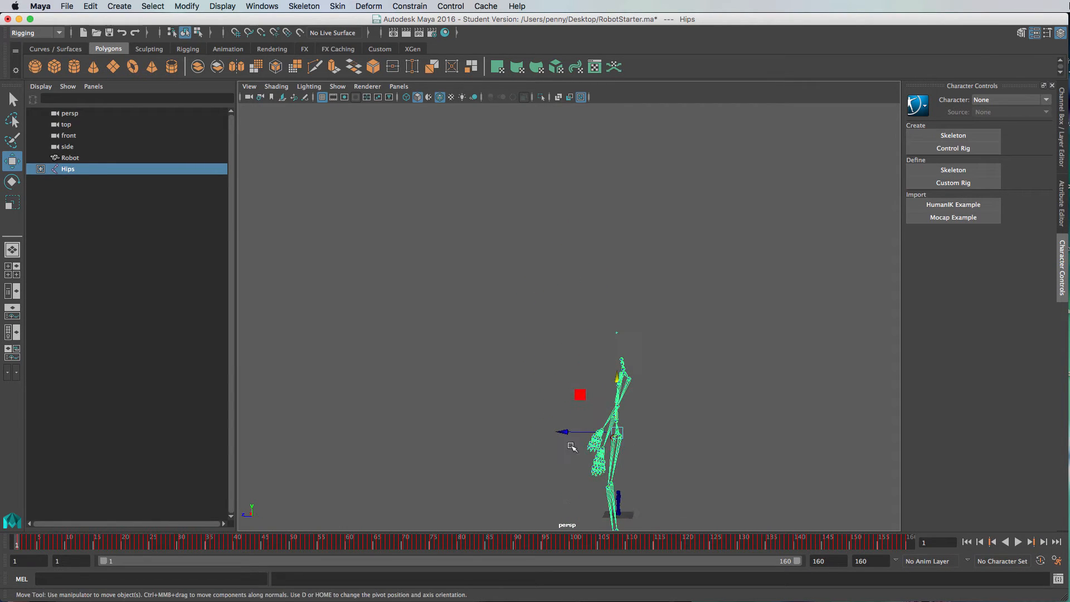
left_click_drag(563, 432, 571, 432)
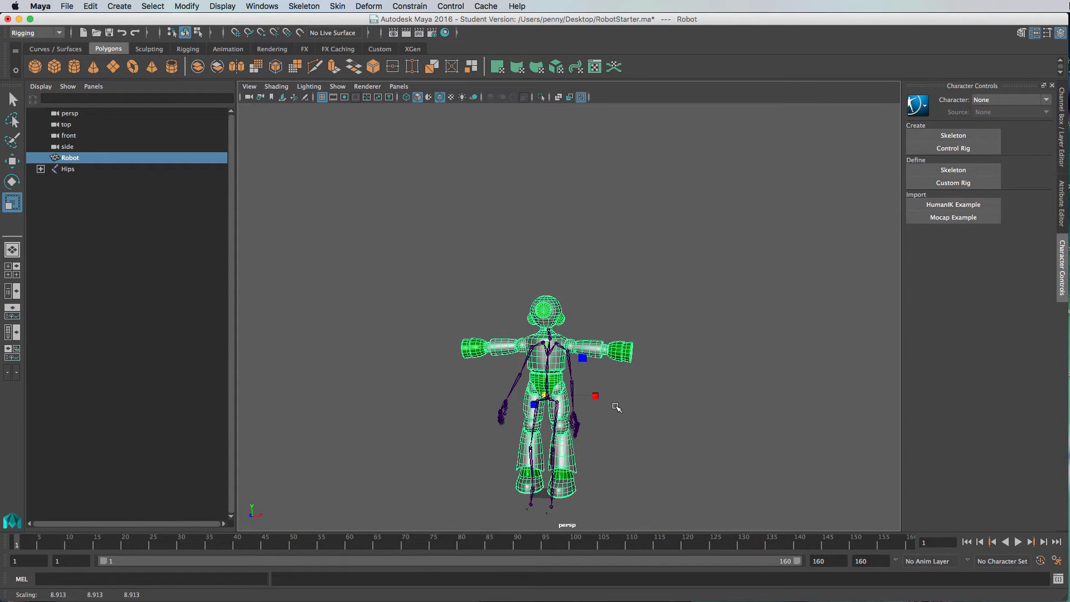
left_click_drag(617, 408, 657, 419)
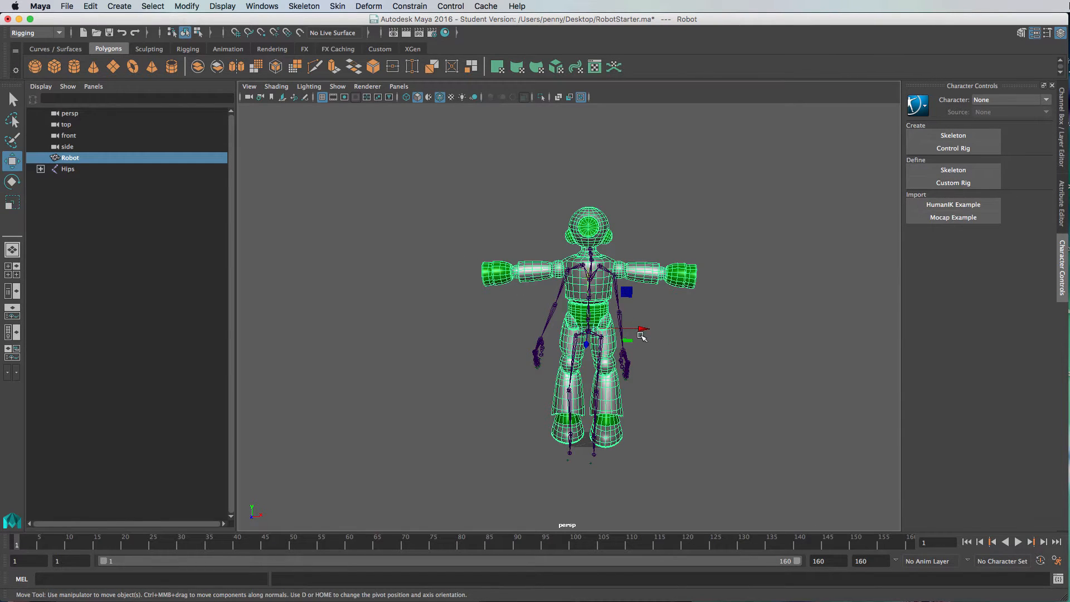
- Move the Hips skeleton beside the robot and jump to a later frame of the animation
left_click_drag(638, 334, 443, 324)
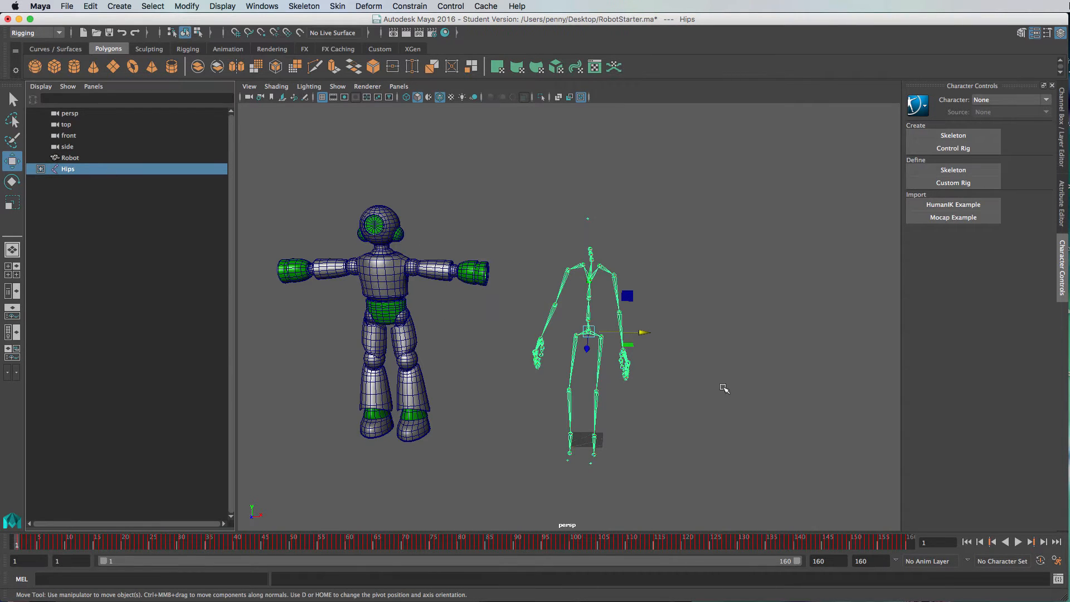
mouse_move(353, 491)
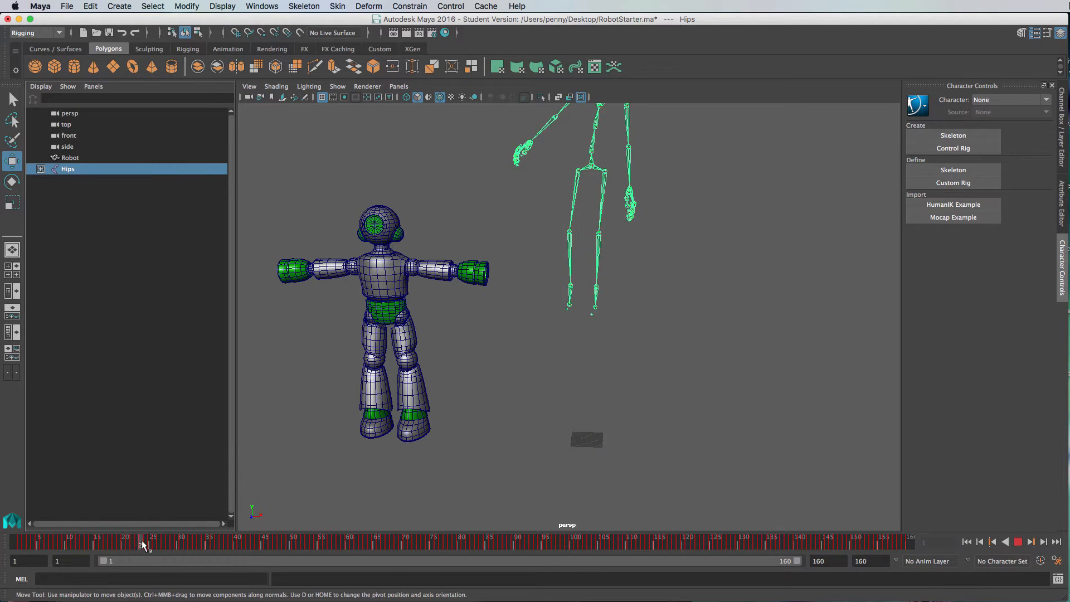
left_click(589, 167)
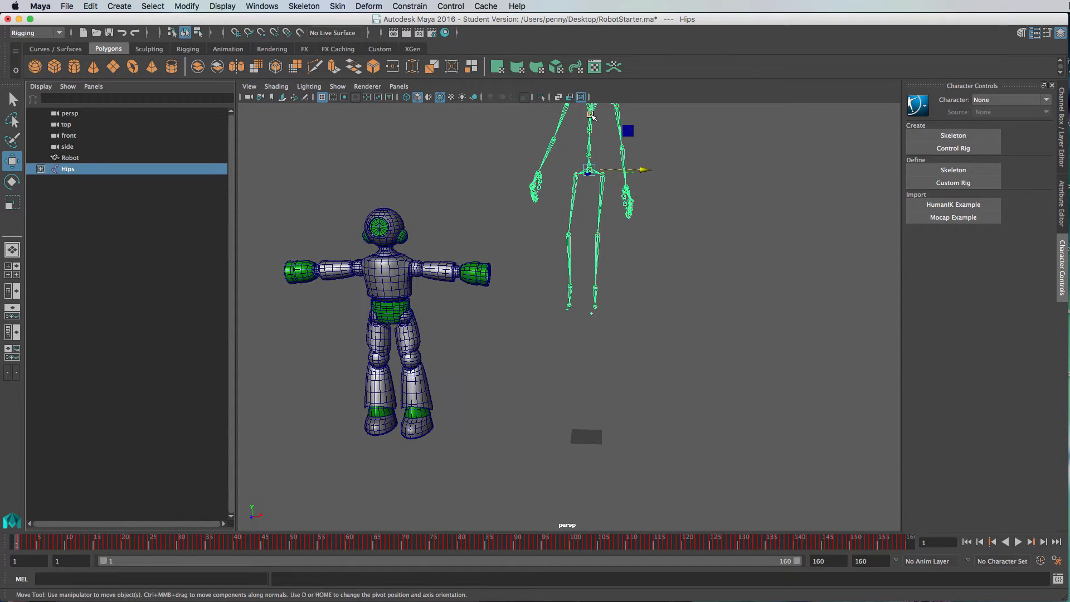
left_click_drag(588, 169, 588, 263)
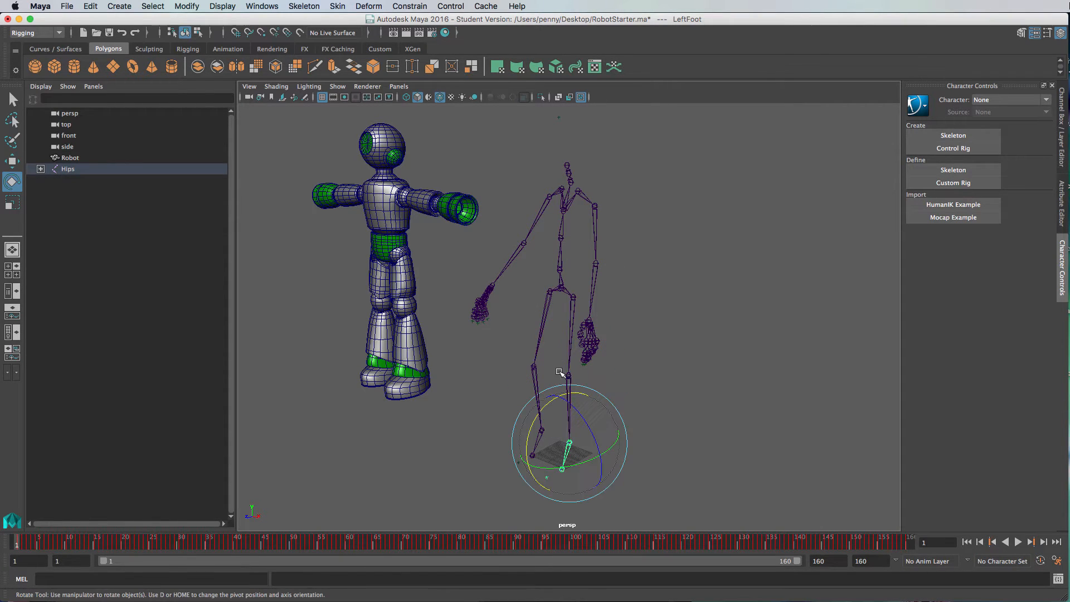
- Rotate the LeftFoot and RightUpLeg joints so the legs point straight down in a T-pose
left_click_drag(560, 373, 583, 357)
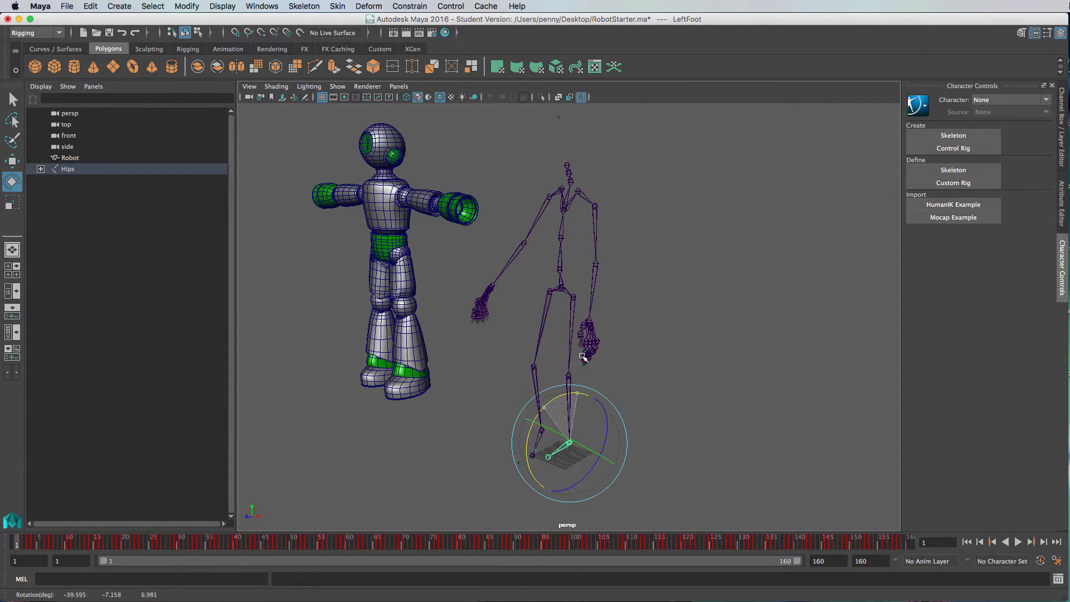
left_click(548, 291)
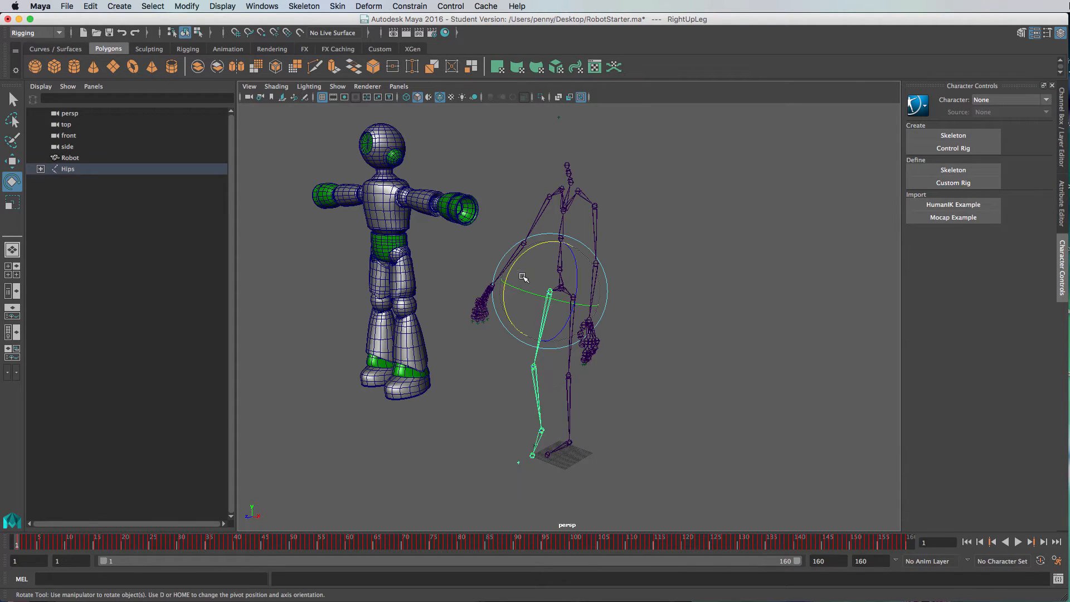
left_click_drag(522, 276, 546, 366)
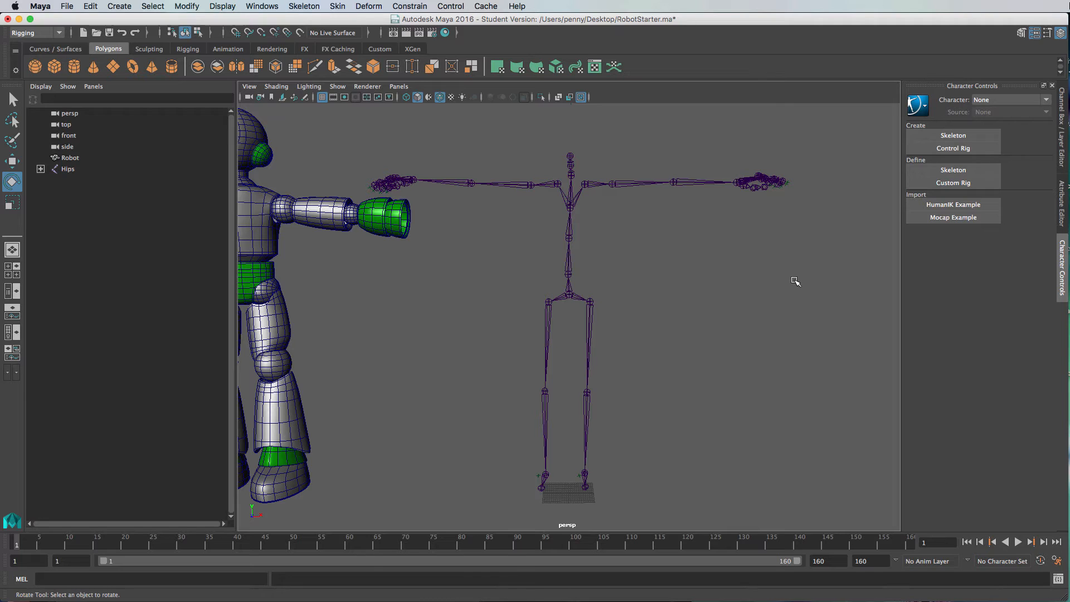
mouse_move(750, 282)
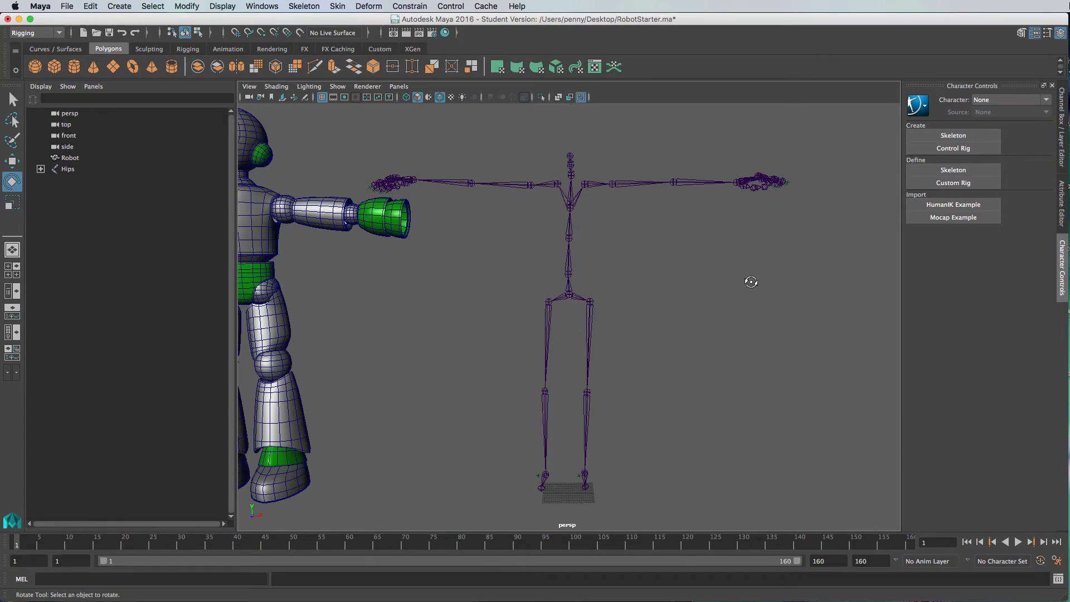
- Move the robot body over the T-posed skeleton and orbit front-on to check alignment
left_click_drag(750, 282, 746, 305)
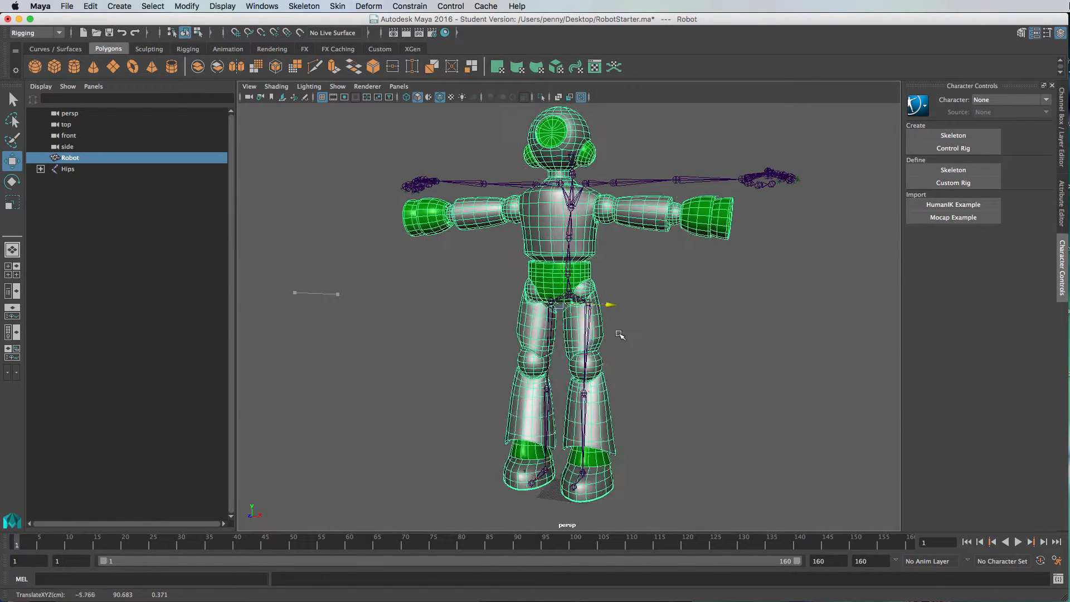
left_click_drag(620, 334, 747, 349)
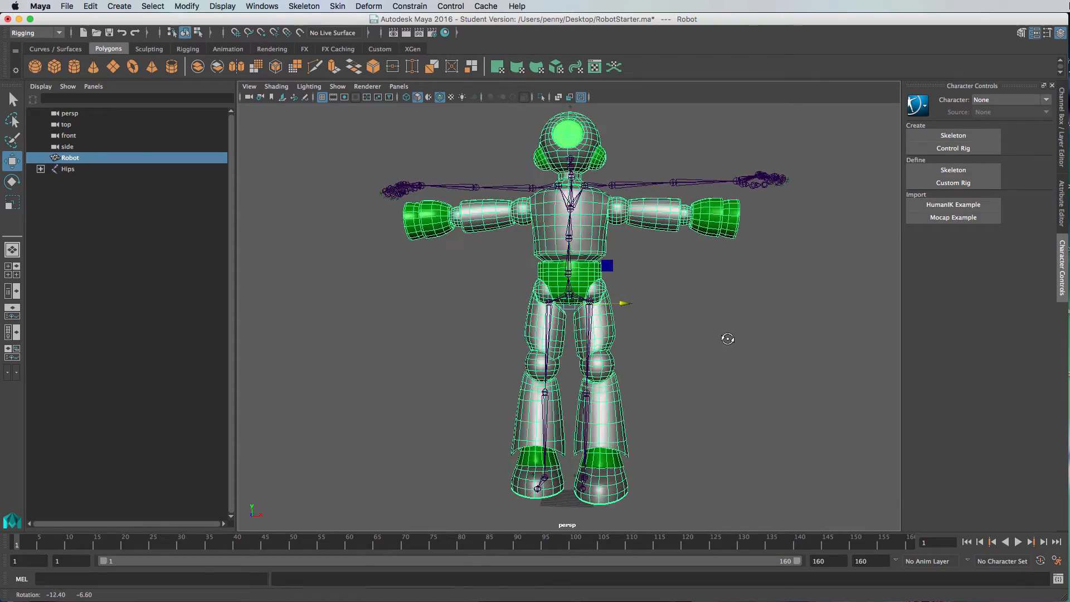
left_click_drag(728, 339, 733, 337)
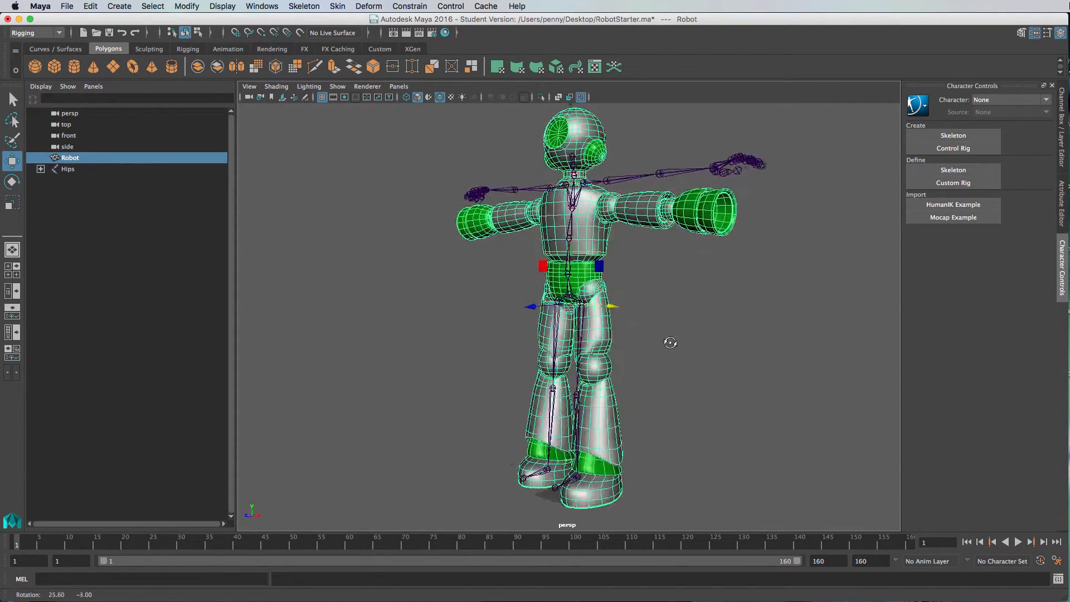
left_click_drag(670, 342, 717, 338)
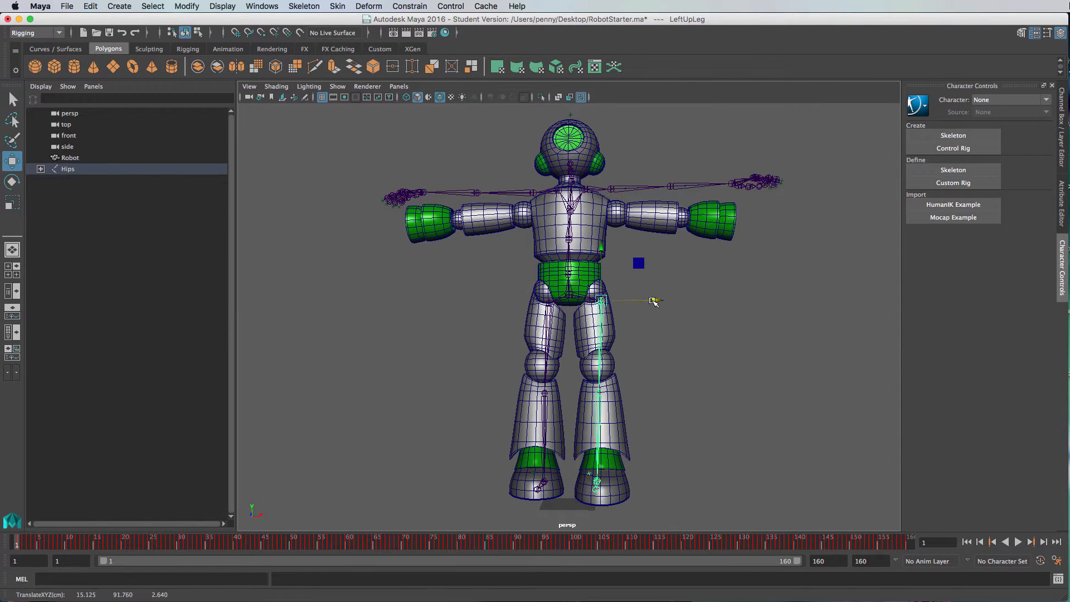
- Select the left arm joint chain to lower it into the robot's left arm
left_click(599, 302)
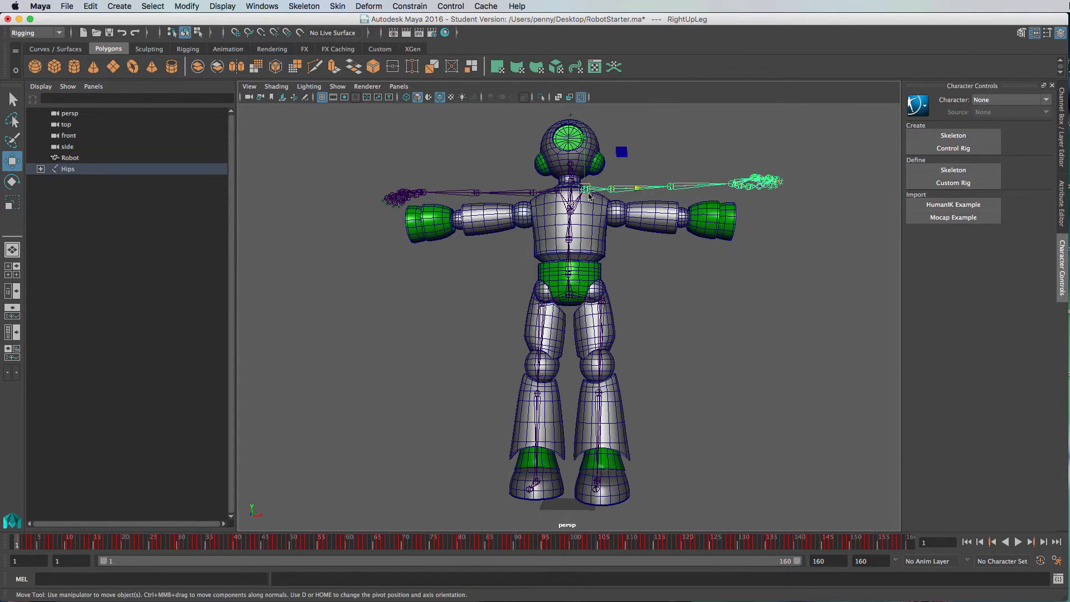
left_click(585, 190)
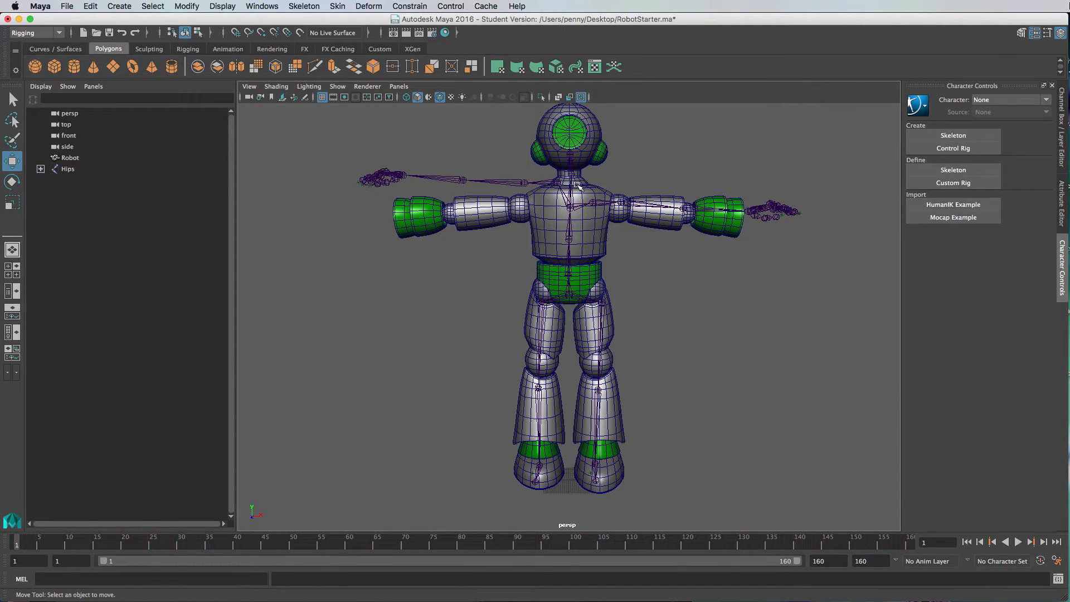
- Select the RightShoulder and RightForeArm joints and rotate the forearm toward the robot's arm
left_click(545, 181)
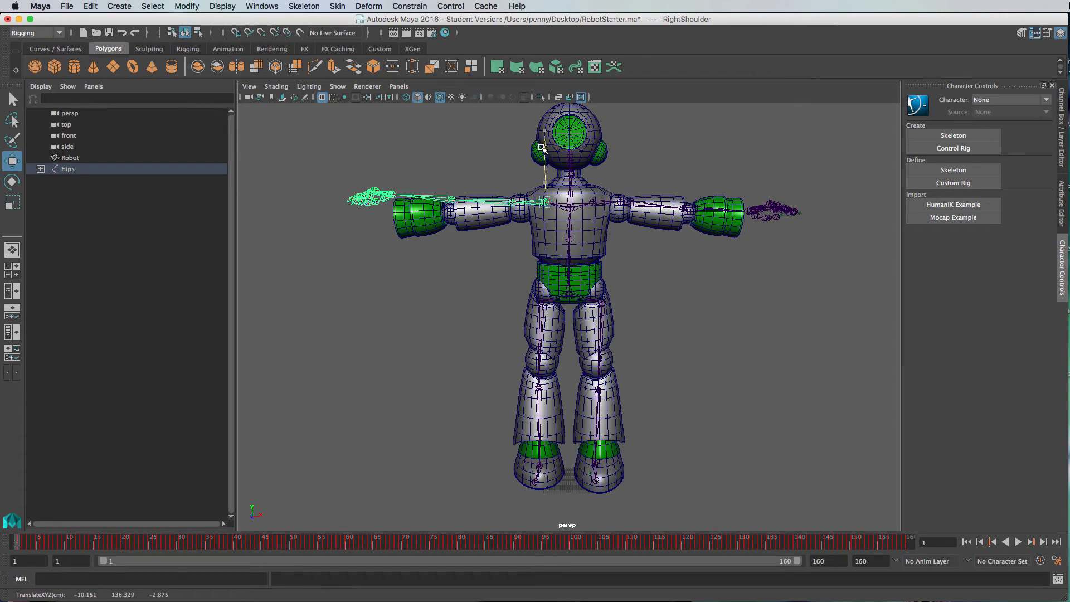
left_click(450, 202)
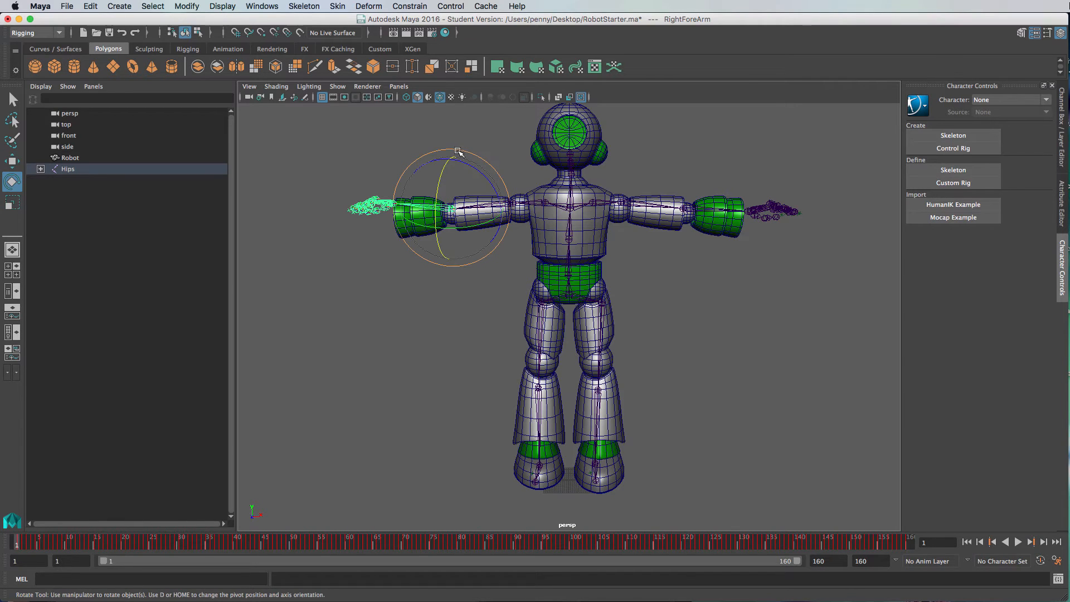
left_click_drag(457, 151, 447, 148)
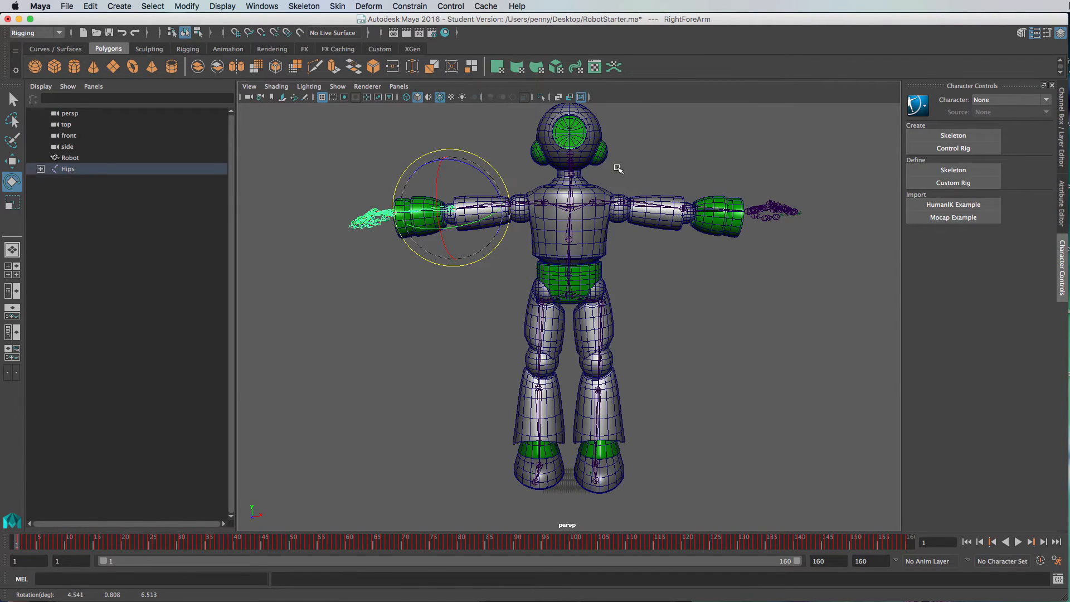
mouse_move(621, 176)
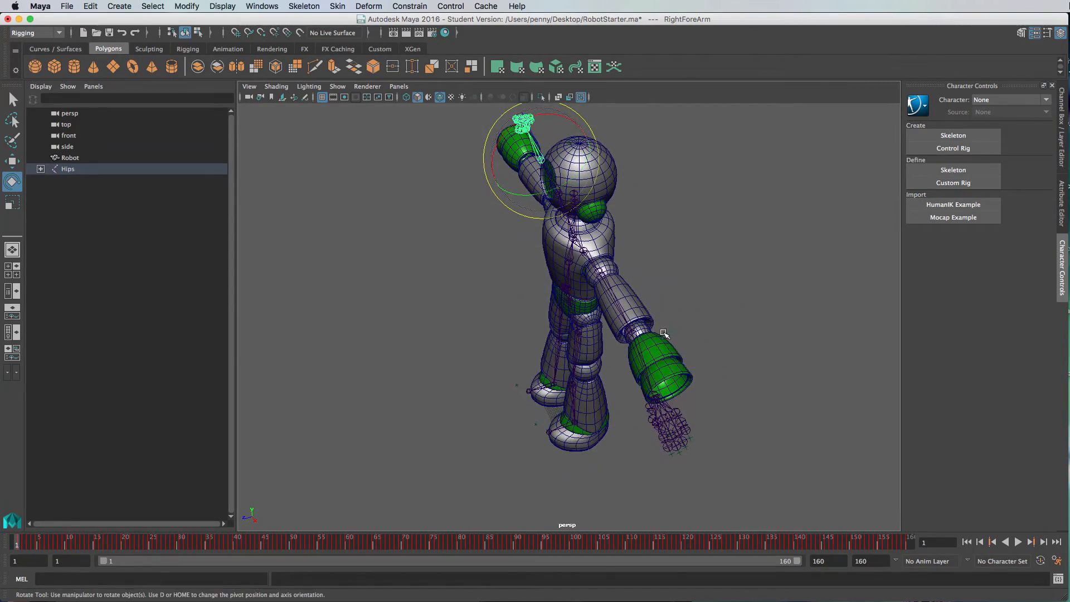
- Rotate the forearm joint further so it sits inside the robot's right arm
left_click_drag(665, 334, 691, 302)
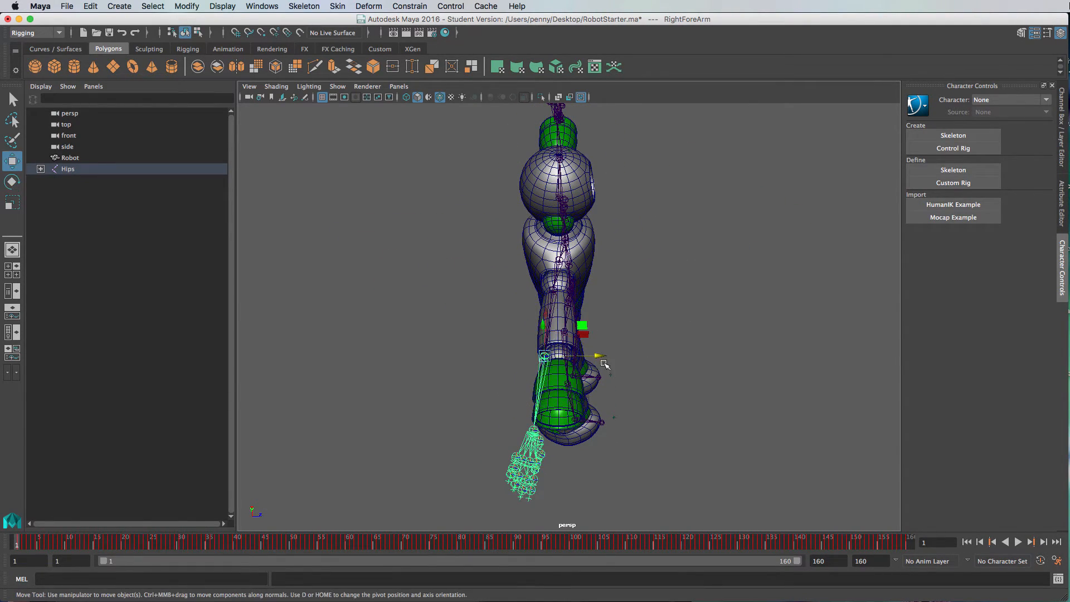
left_click_drag(546, 356, 559, 402)
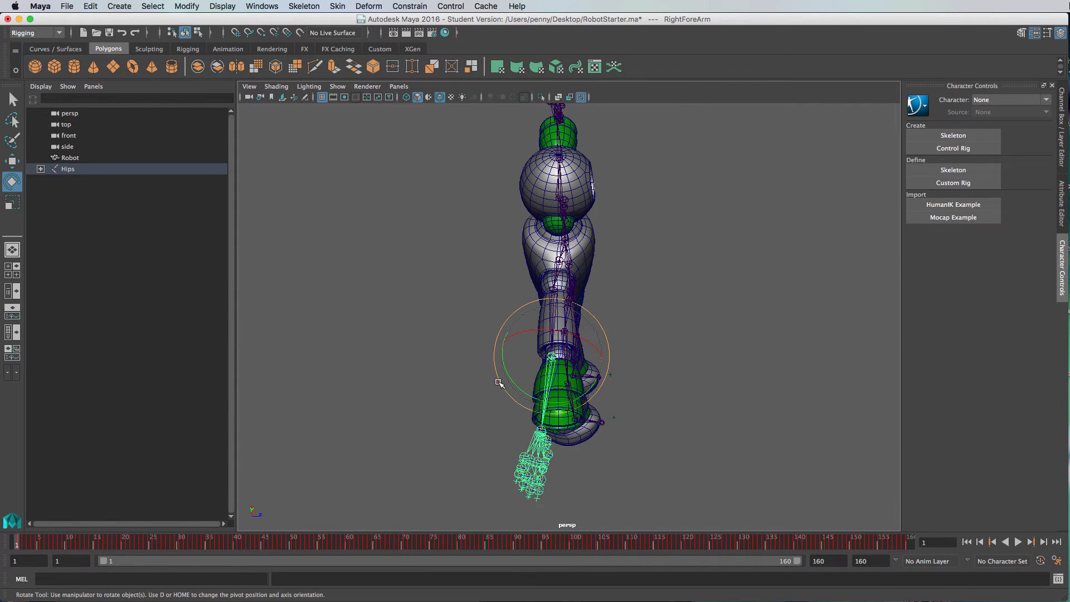
left_click_drag(498, 382, 514, 389)
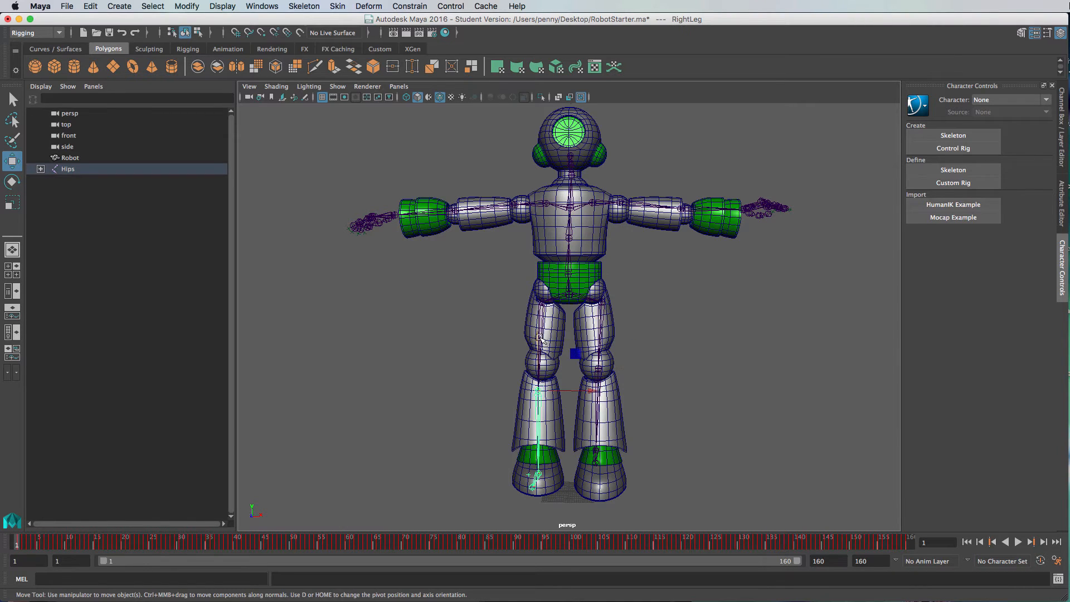
- Position the RightLeg joint within the robot's leg and pick the next joint in the Outliner
left_click_drag(571, 353, 571, 411)
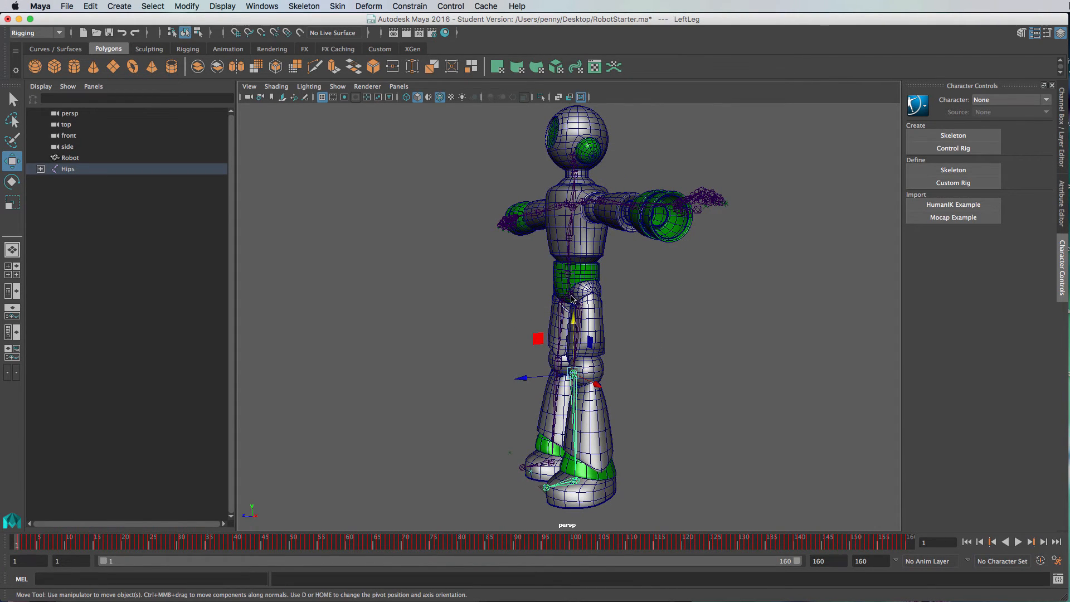
left_click(67, 168)
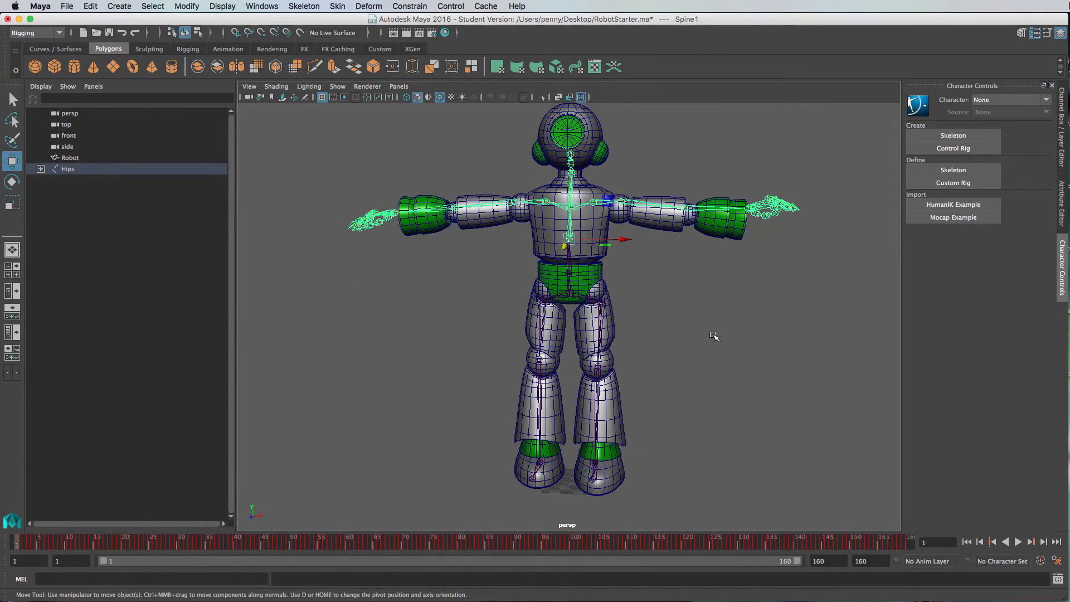
mouse_move(178, 542)
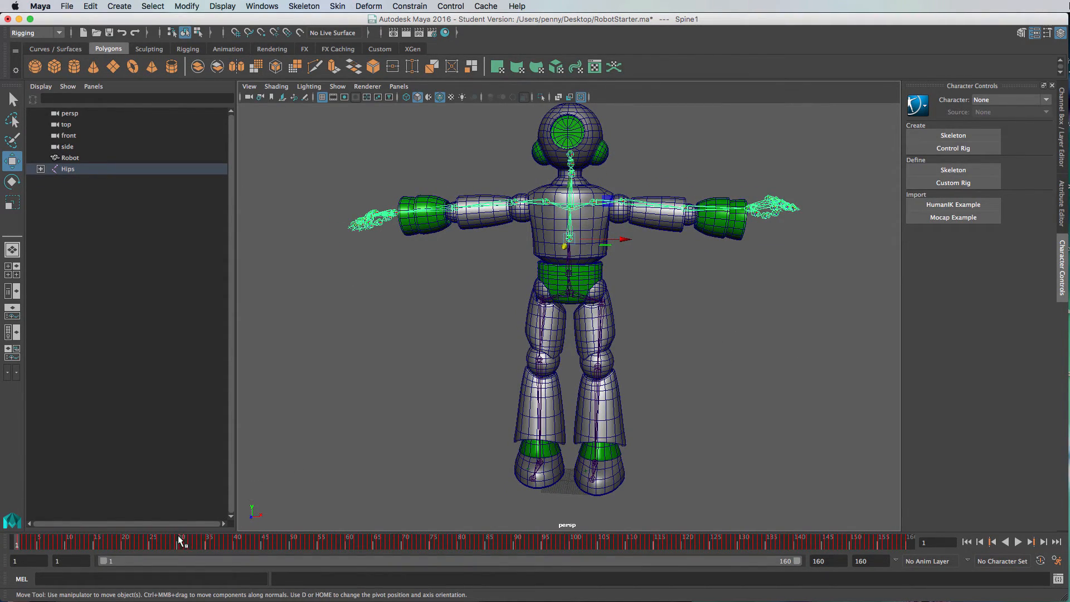
mouse_move(17, 551)
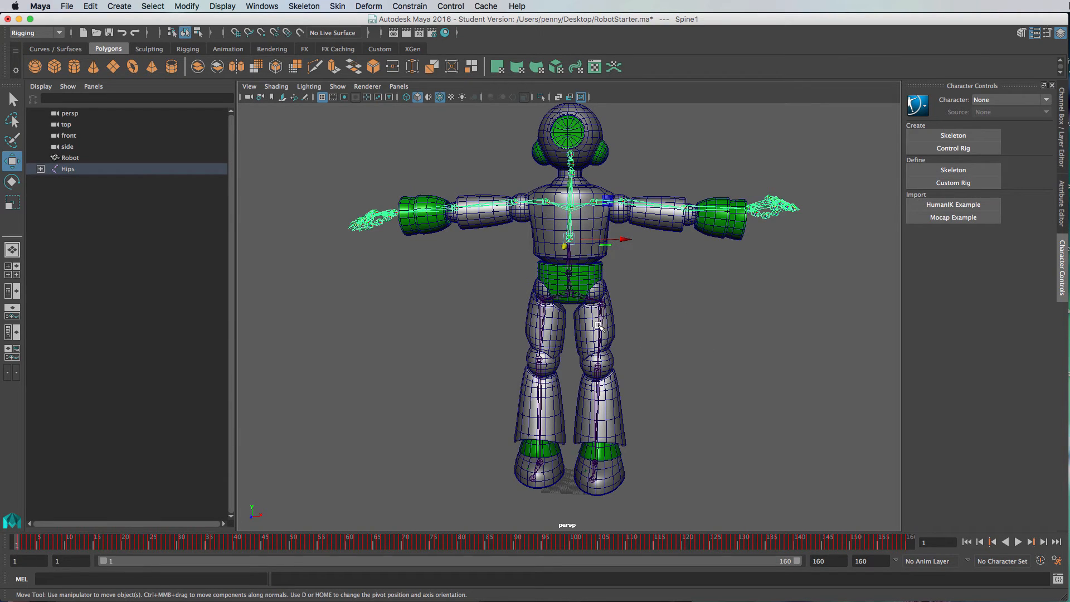
mouse_move(725, 317)
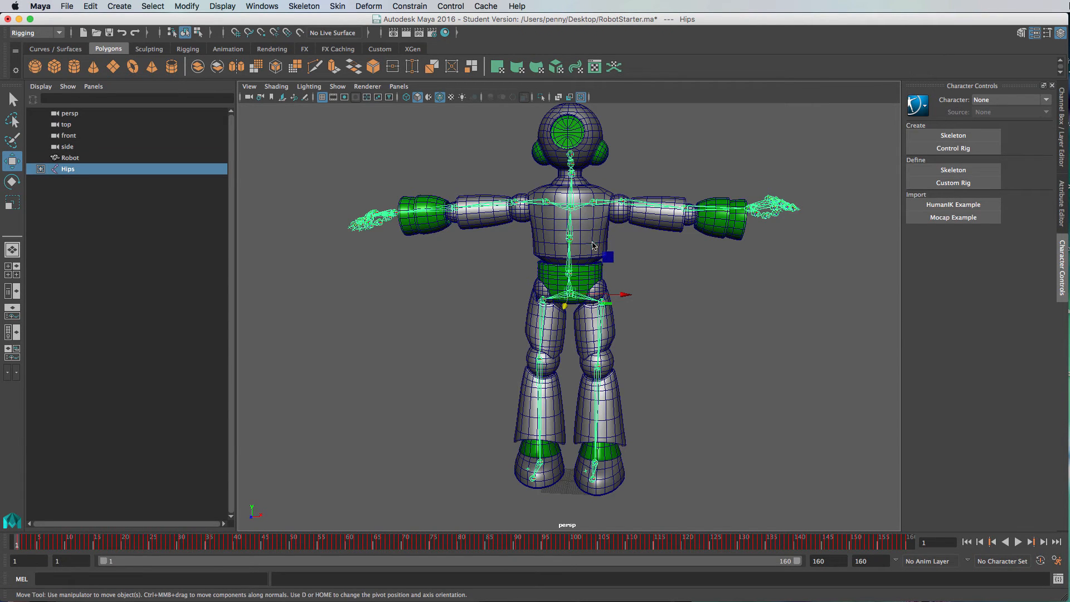
- Add the Robot mesh to the Hips selection and apply Skin > Bind Skin
left_click(71, 157)
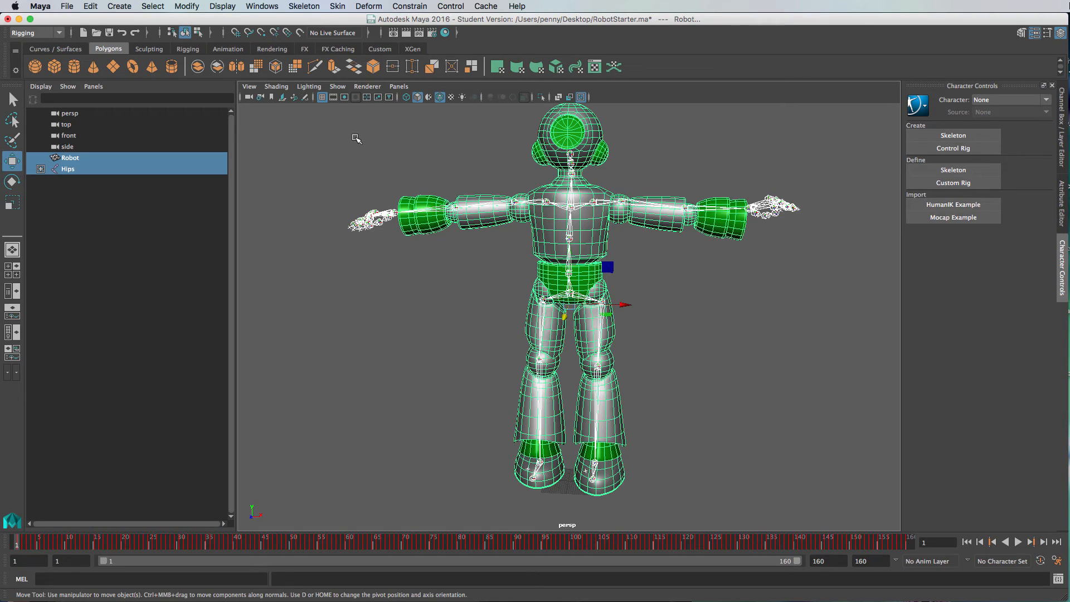
mouse_move(51, 42)
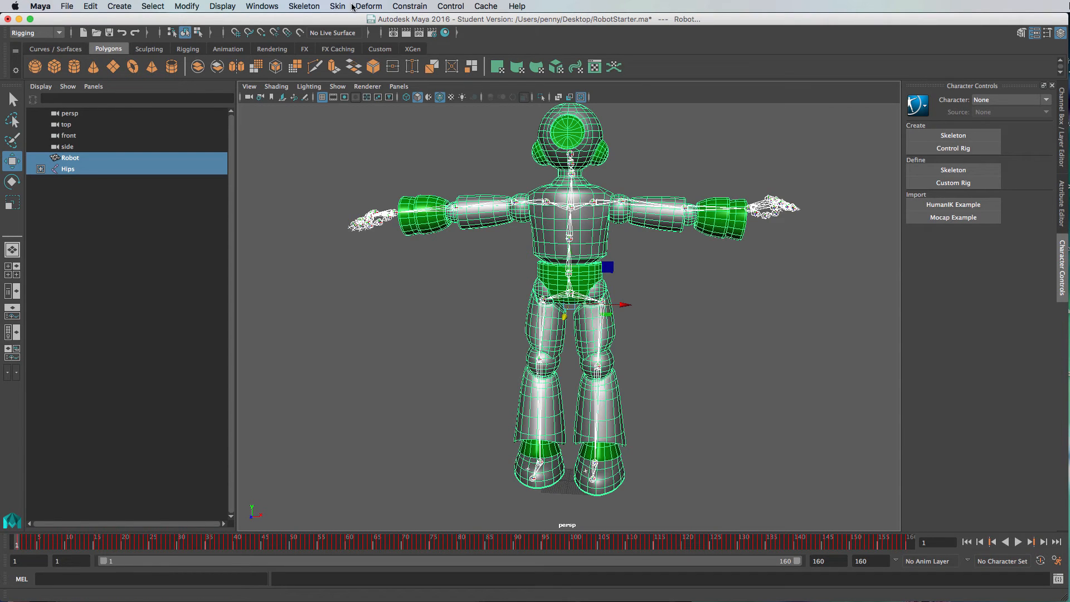
left_click(336, 7)
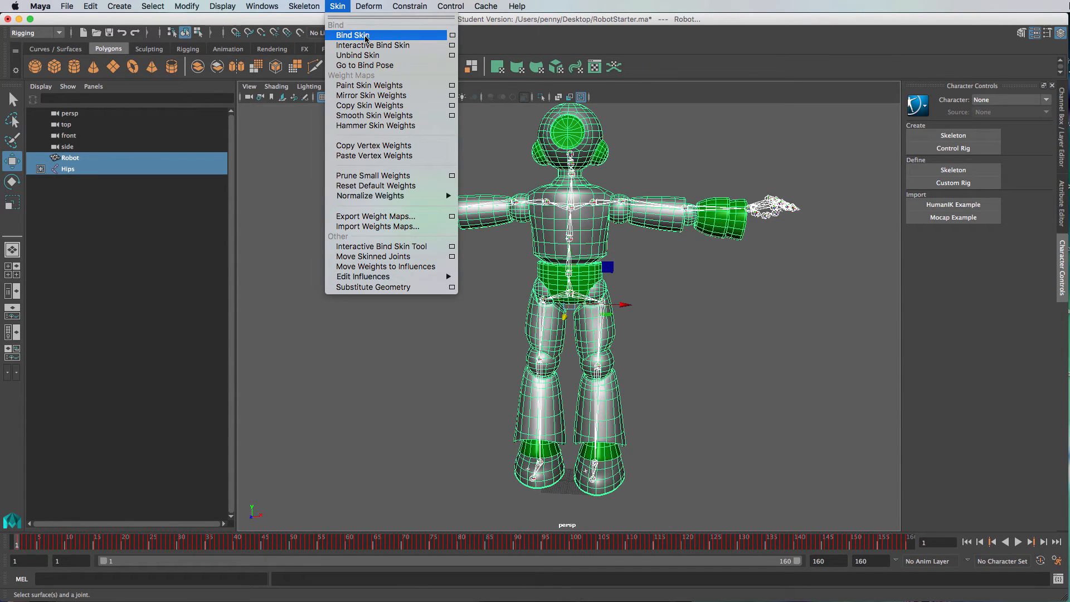
left_click(352, 35)
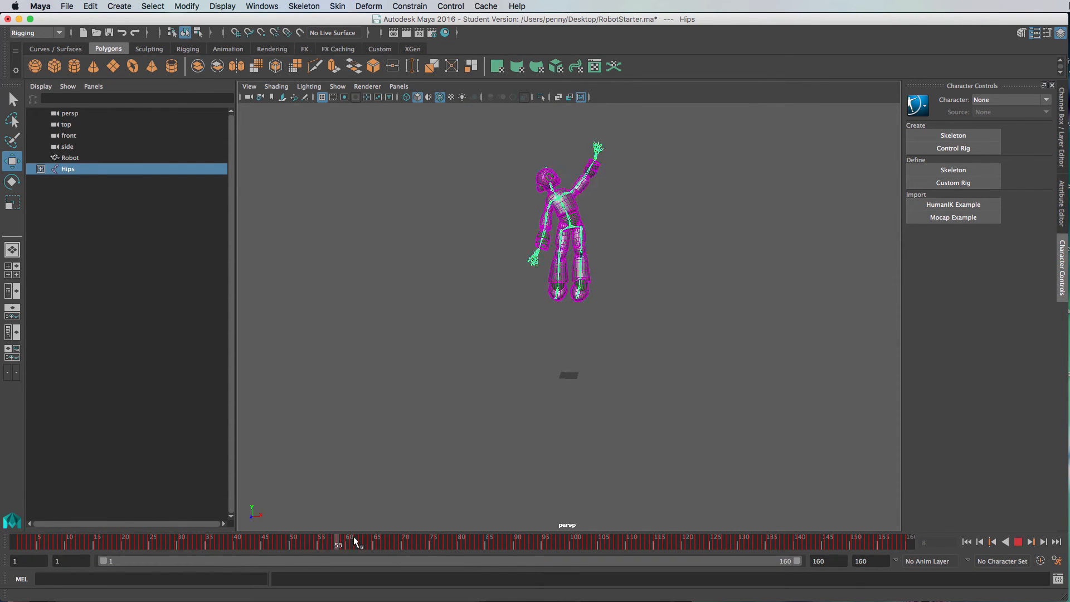
- Scrub the Time Slider to watch the bound robot deform with the mocap animation
left_click_drag(353, 542, 691, 542)
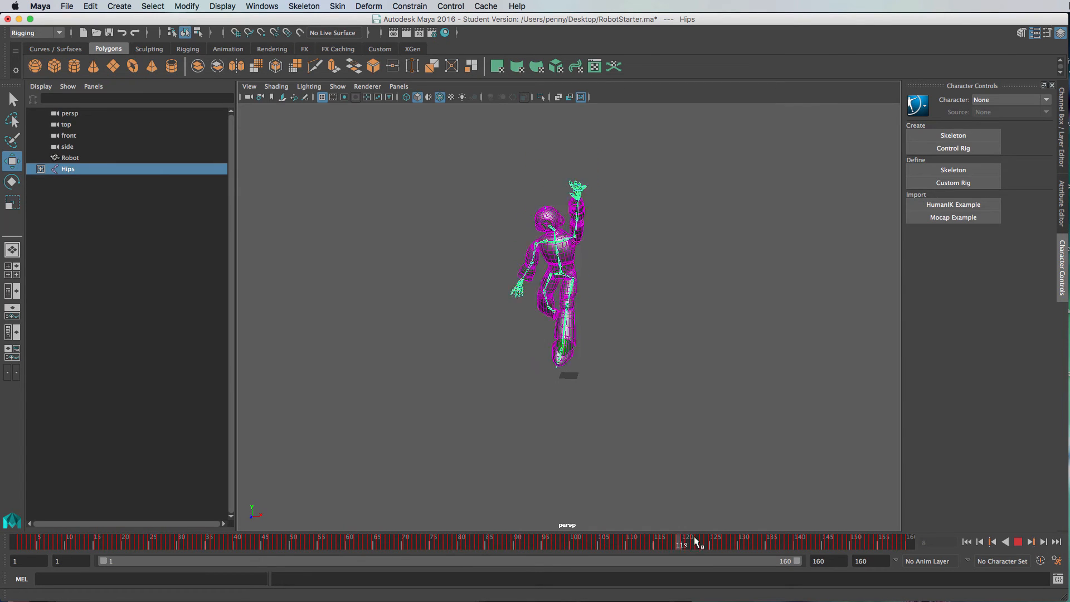
left_click_drag(685, 544, 797, 543)
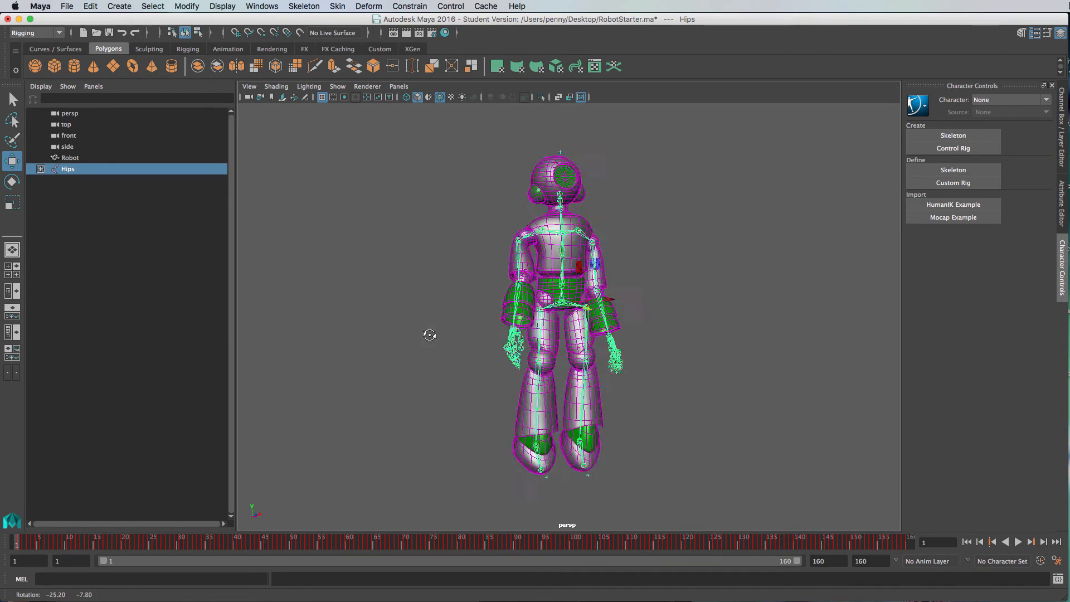
- Tumble the camera around the skinned robot to view it from the front and side
left_click_drag(430, 336, 387, 336)
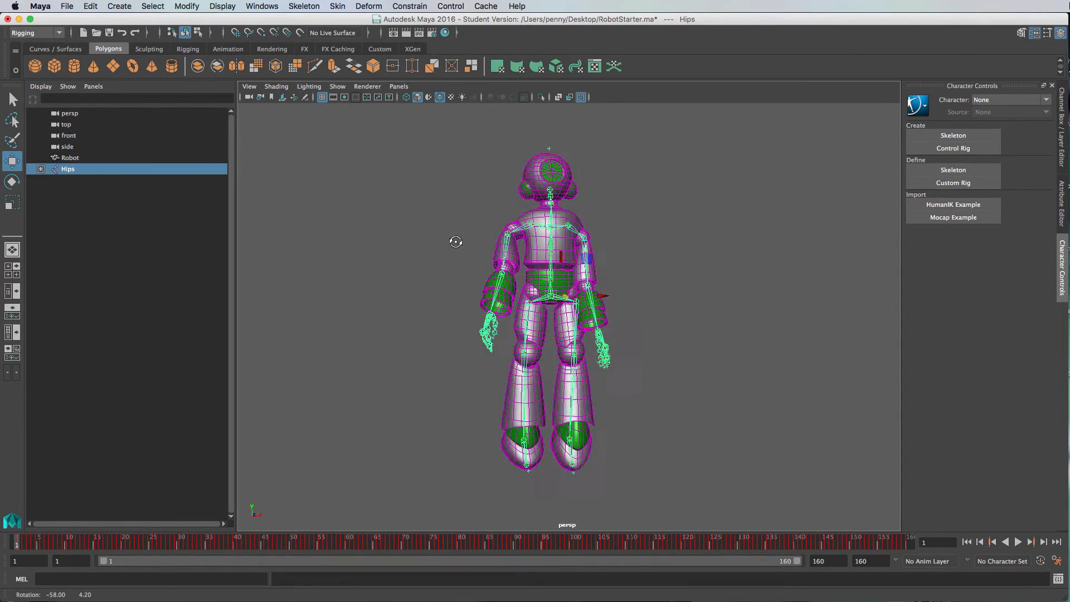
left_click_drag(455, 242, 435, 260)
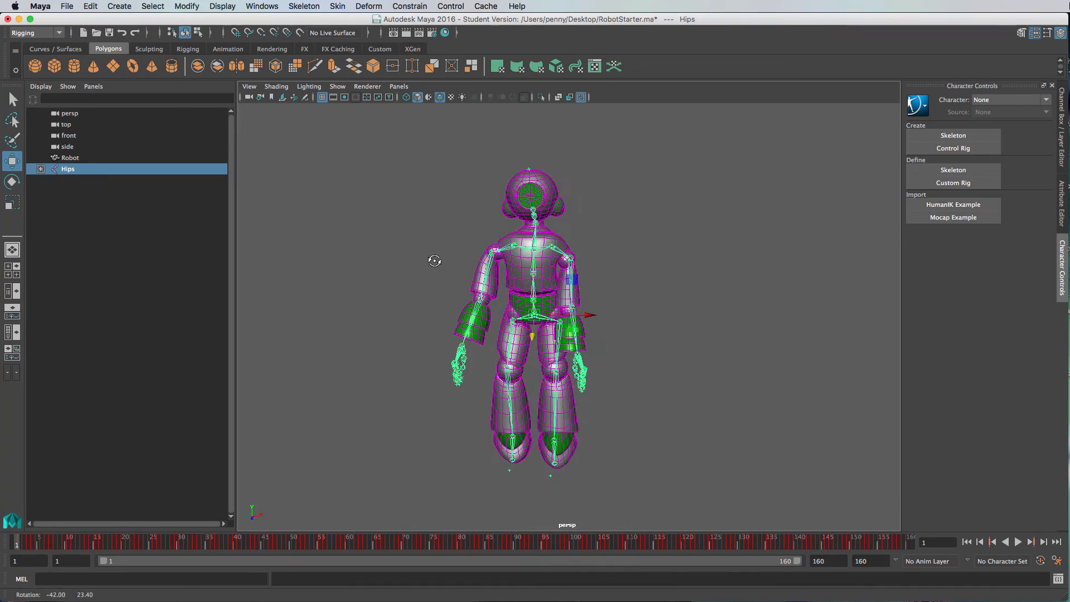
left_click_drag(435, 261, 610, 339)
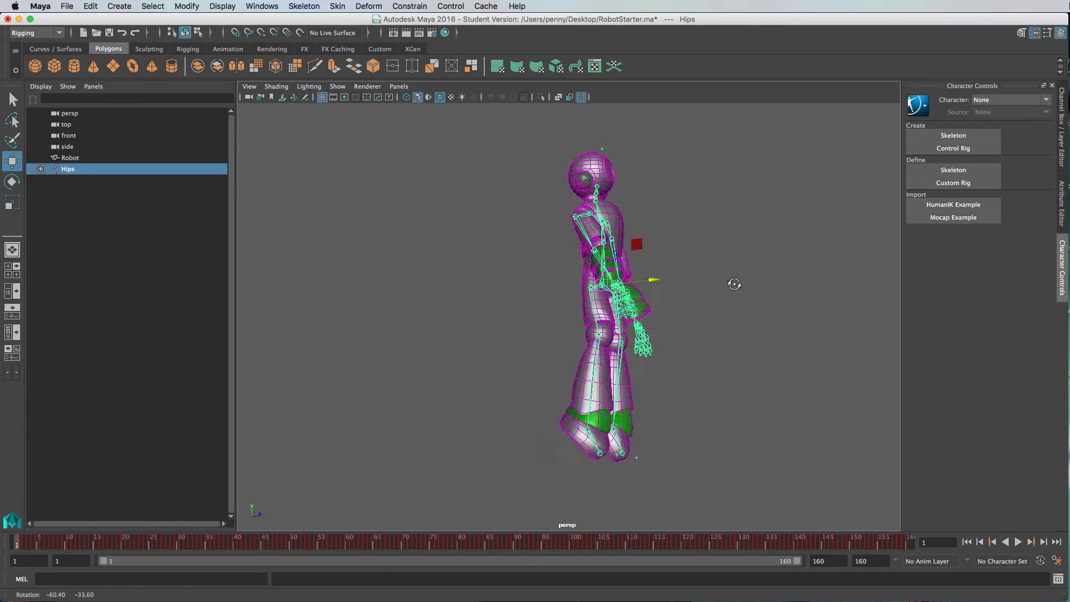
left_click_drag(734, 284, 782, 282)
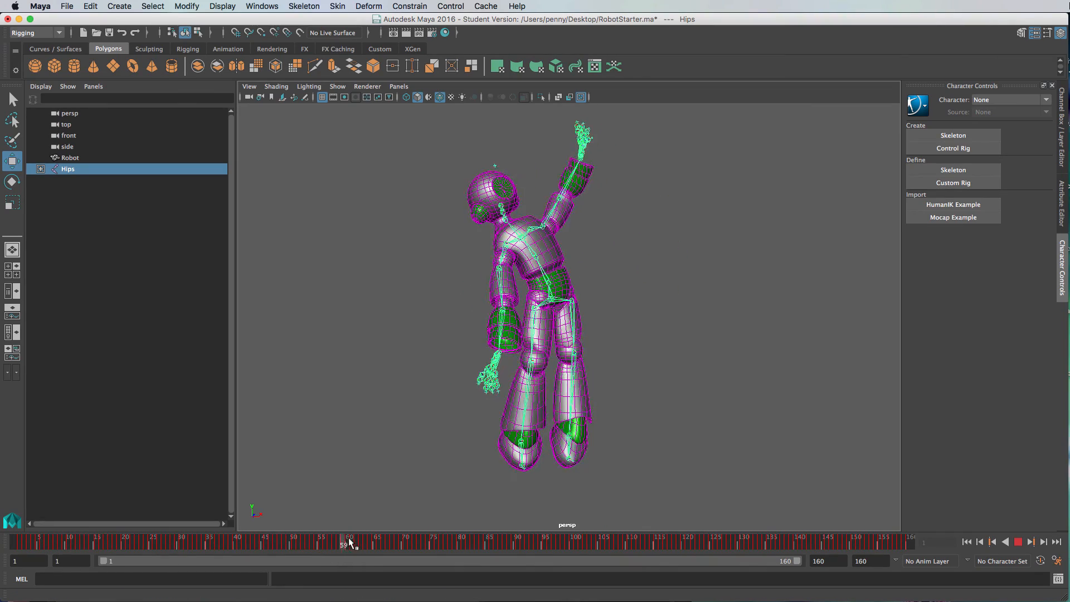
- Scrub the Time Slider to frame 45 and look down on the robot's mid-animation pose
left_click_drag(348, 543, 630, 542)
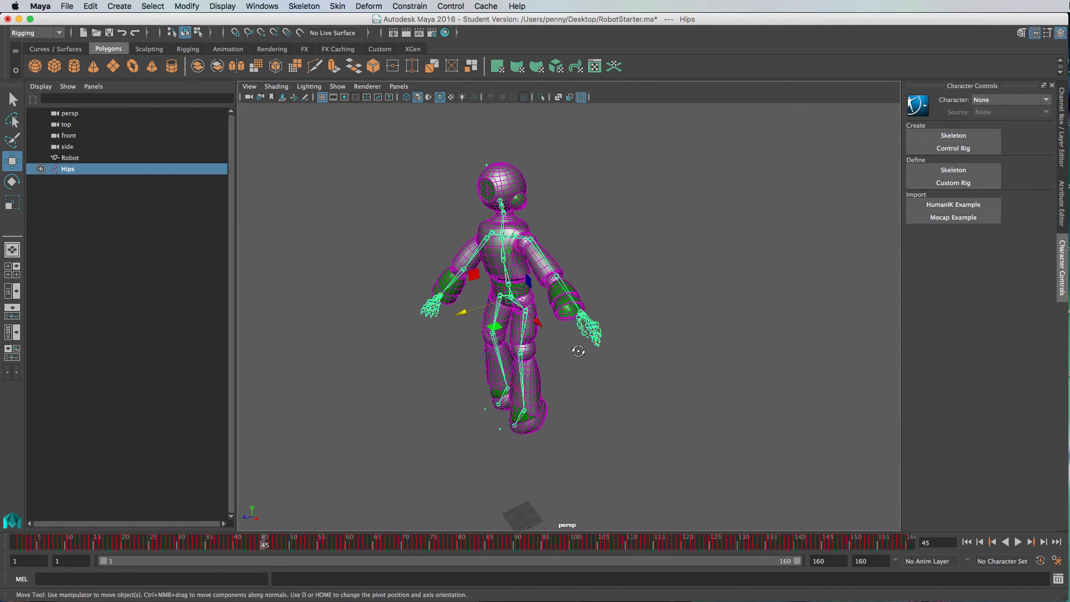
left_click_drag(578, 351, 627, 362)
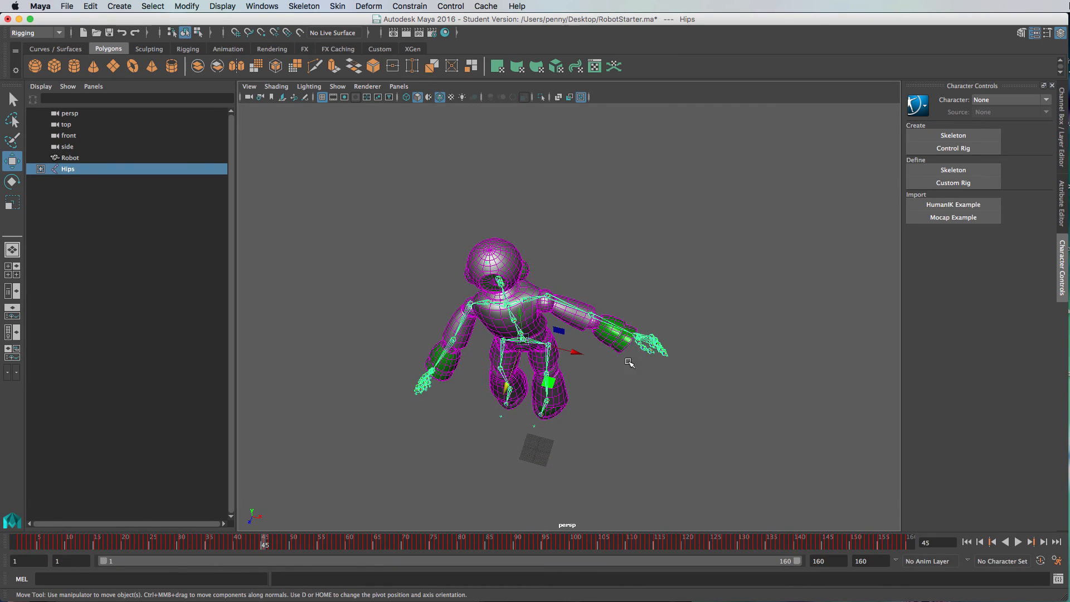
mouse_move(391, 308)
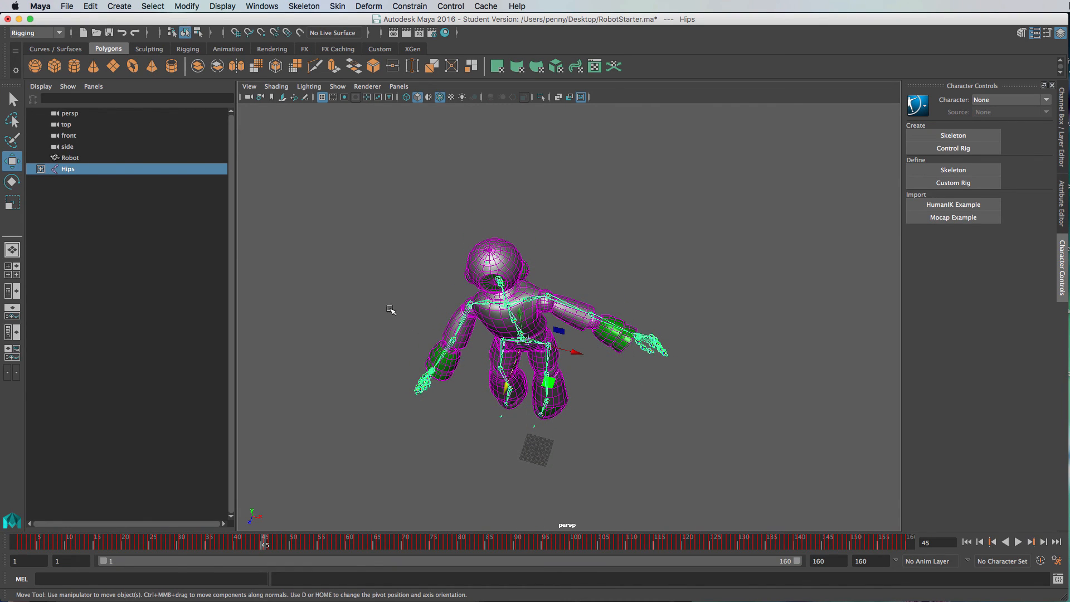